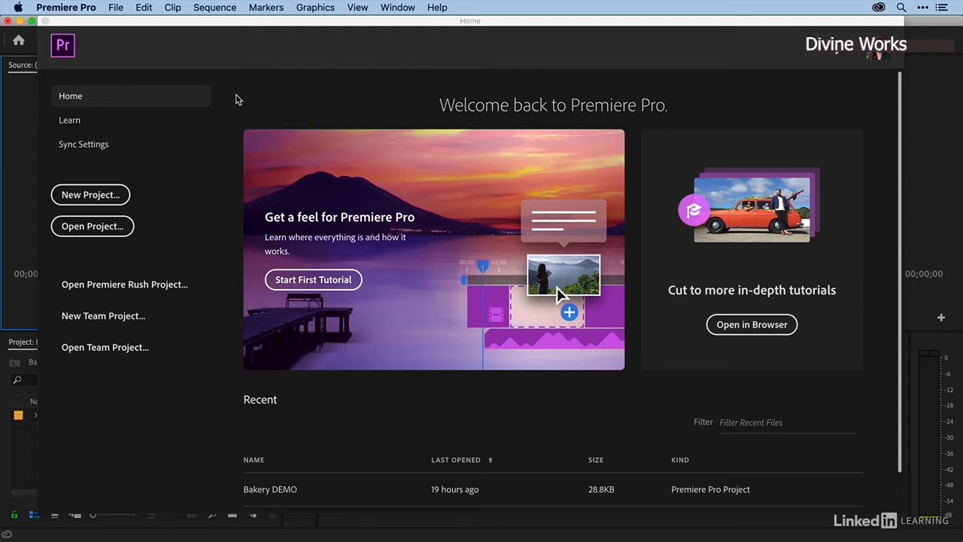
mouse_move(161, 182)
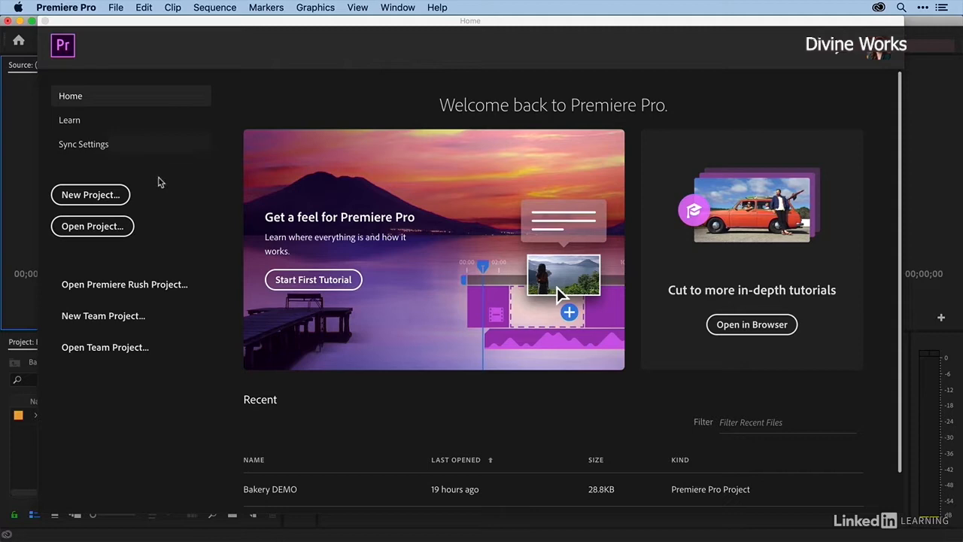
Create a new project named 'Bakery DEMO 2' saved in the Exercise Files Project folder
click(90, 194)
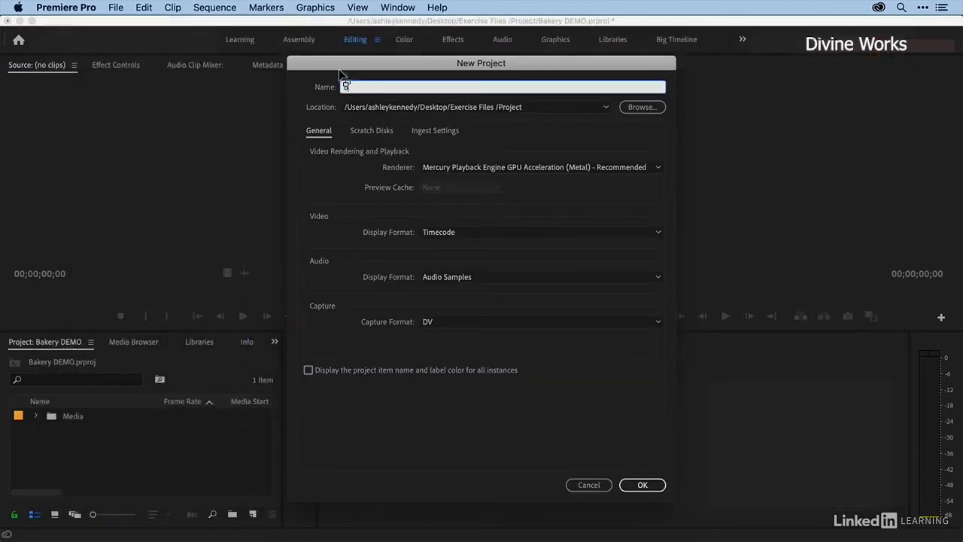
text(Bakery DEMO 2)
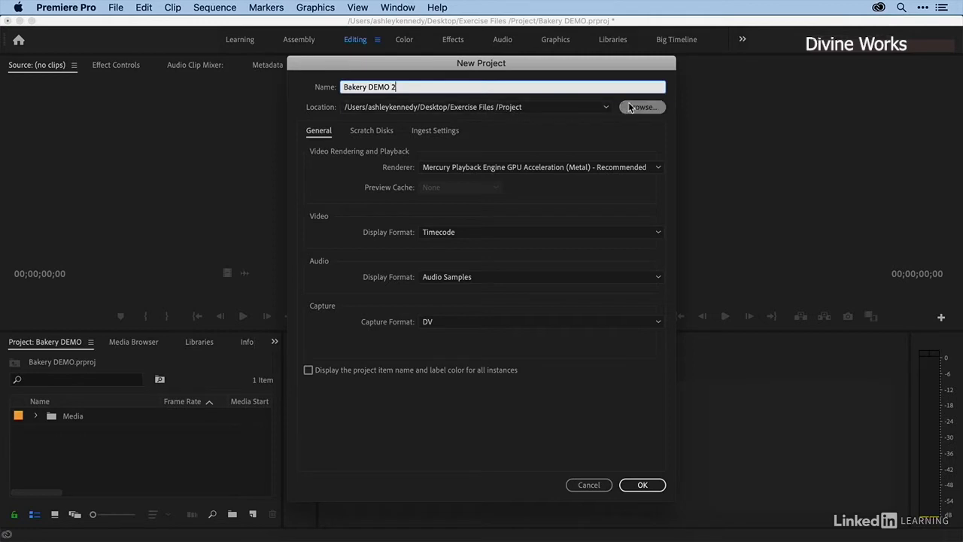
click(640, 106)
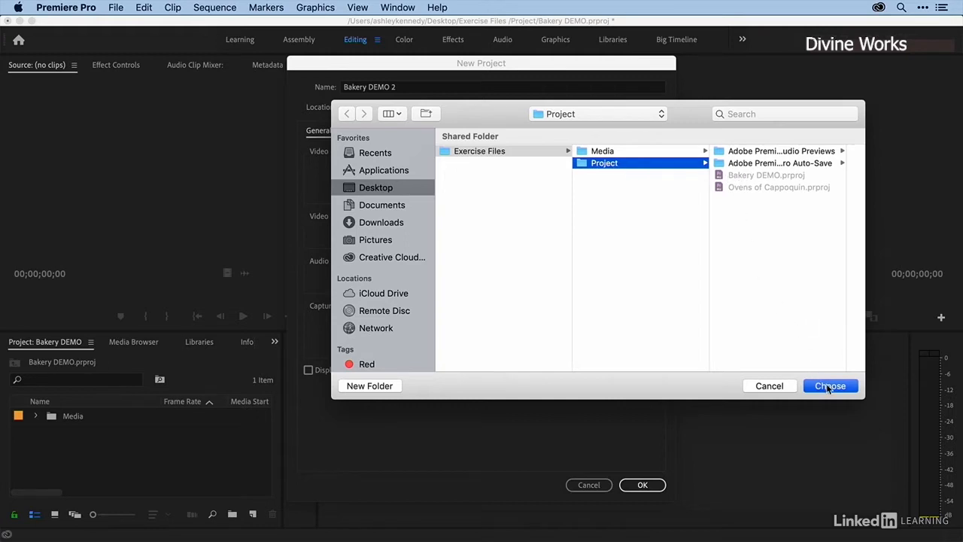
click(830, 385)
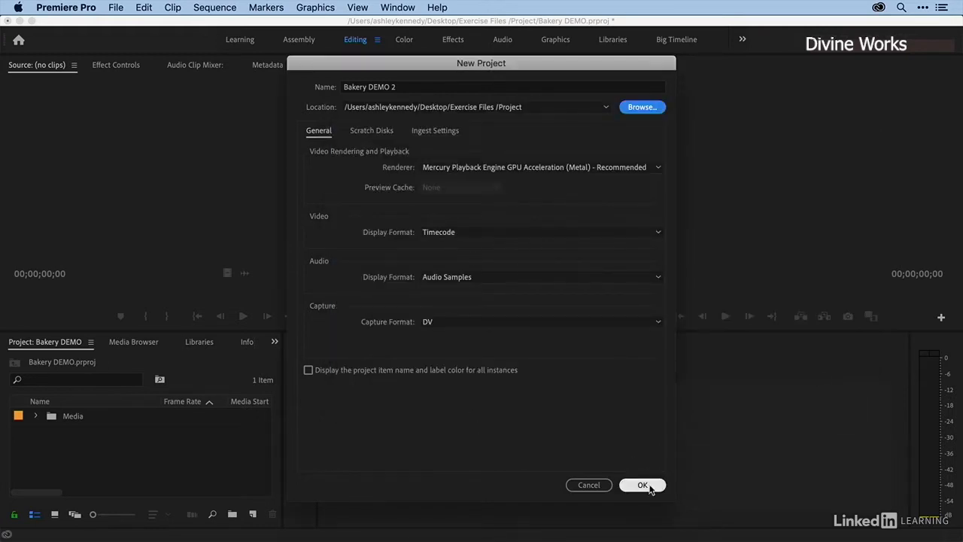
click(641, 485)
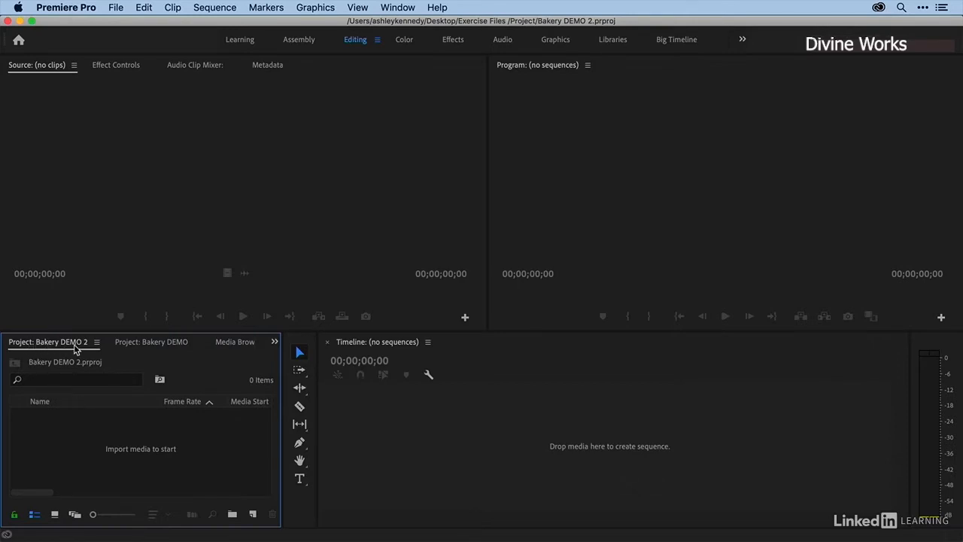
mouse_move(96, 436)
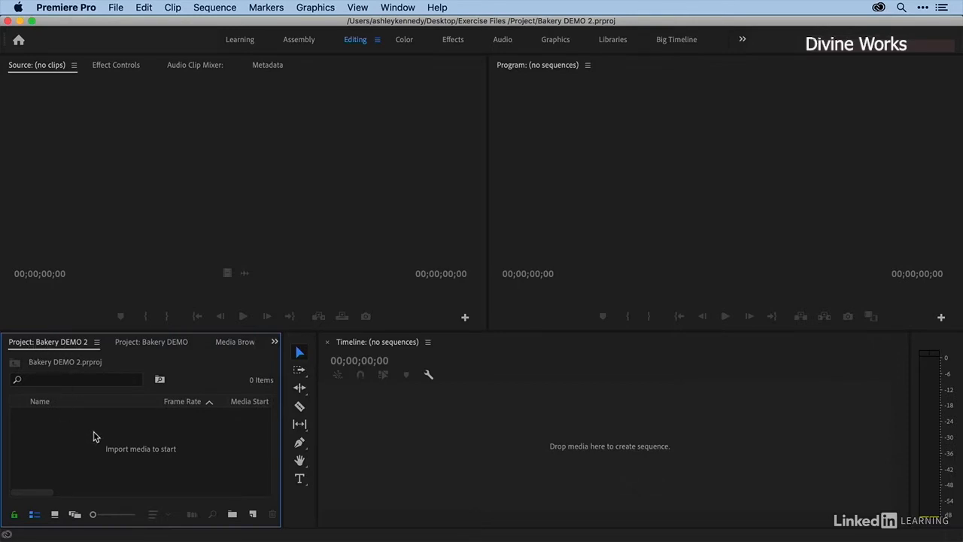
mouse_move(101, 438)
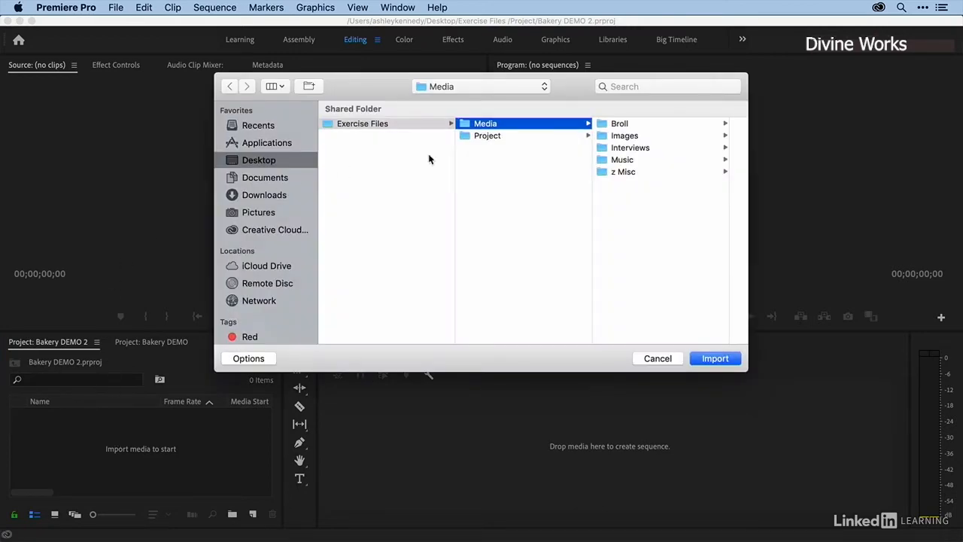
mouse_move(634, 183)
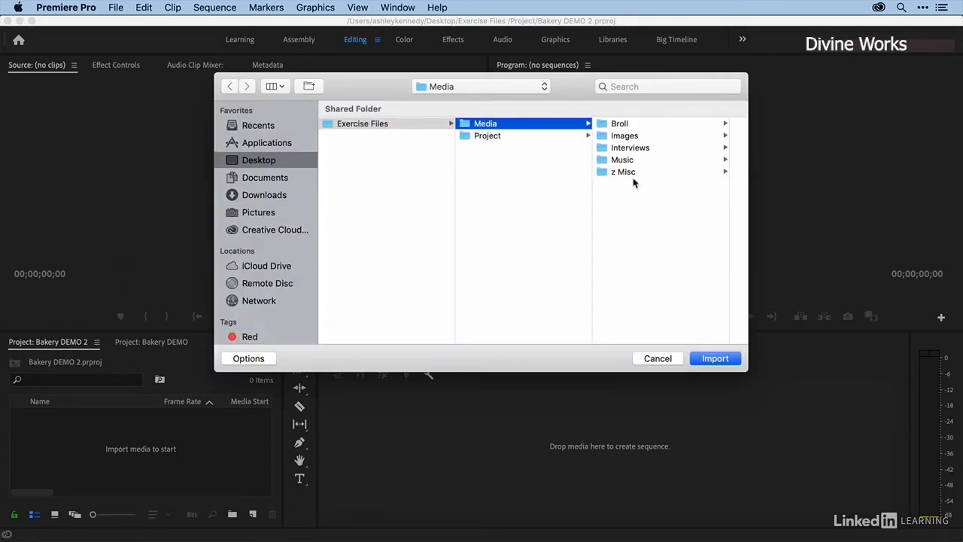
mouse_move(657, 358)
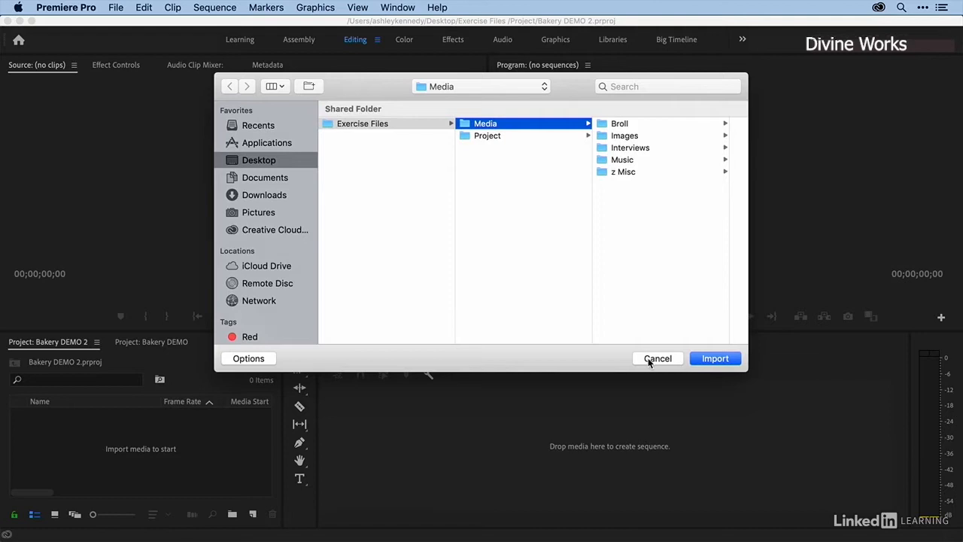
click(657, 358)
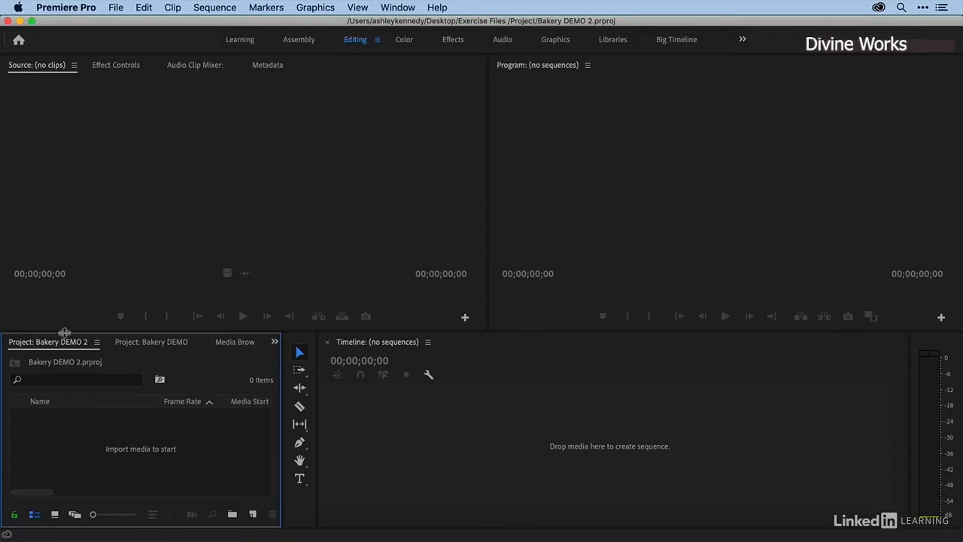
mouse_move(49, 340)
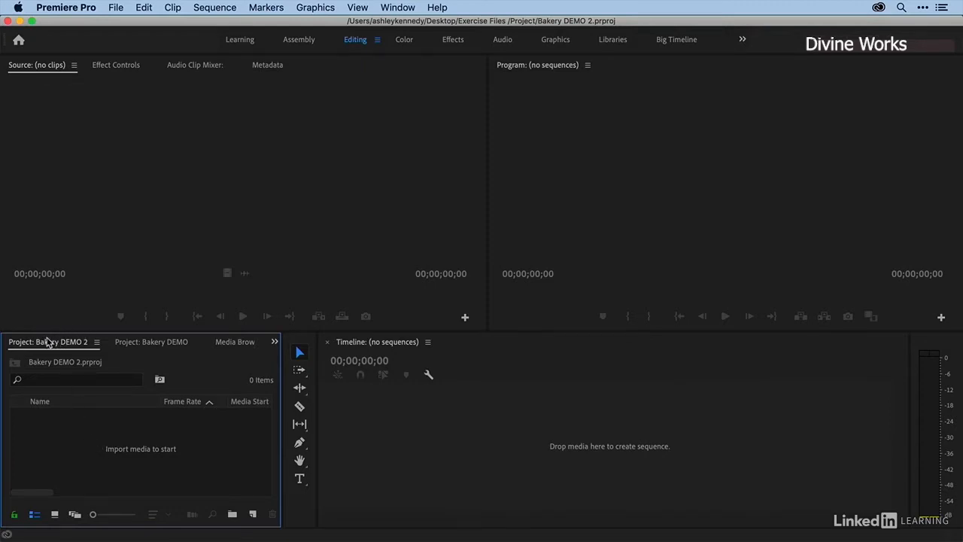
click(235, 342)
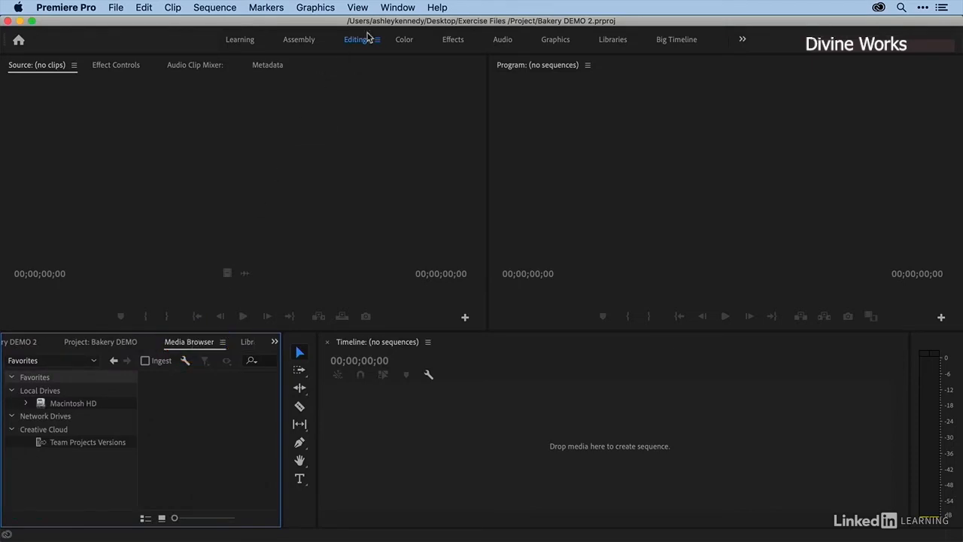
Open the Window menu's panel and workspace options to maximize the Media Browser
click(398, 7)
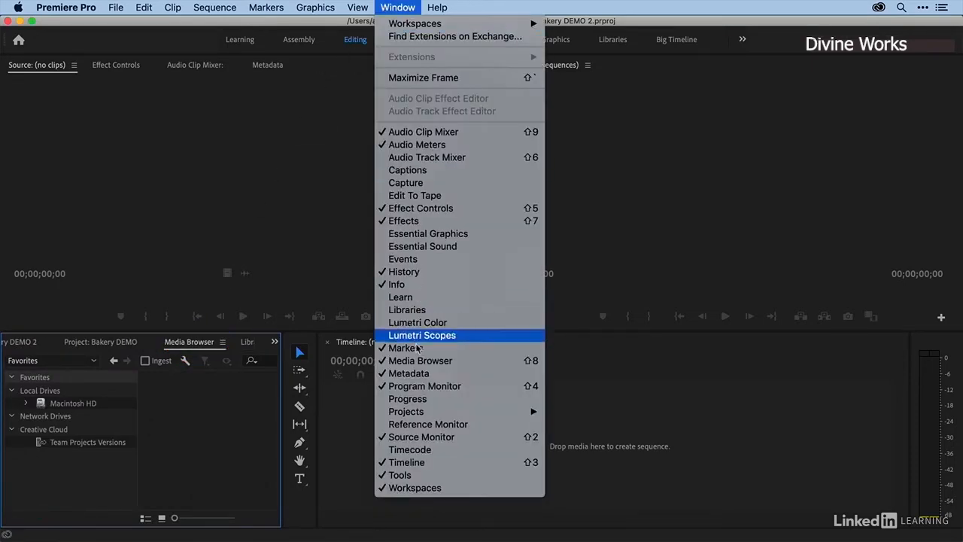
mouse_move(420, 361)
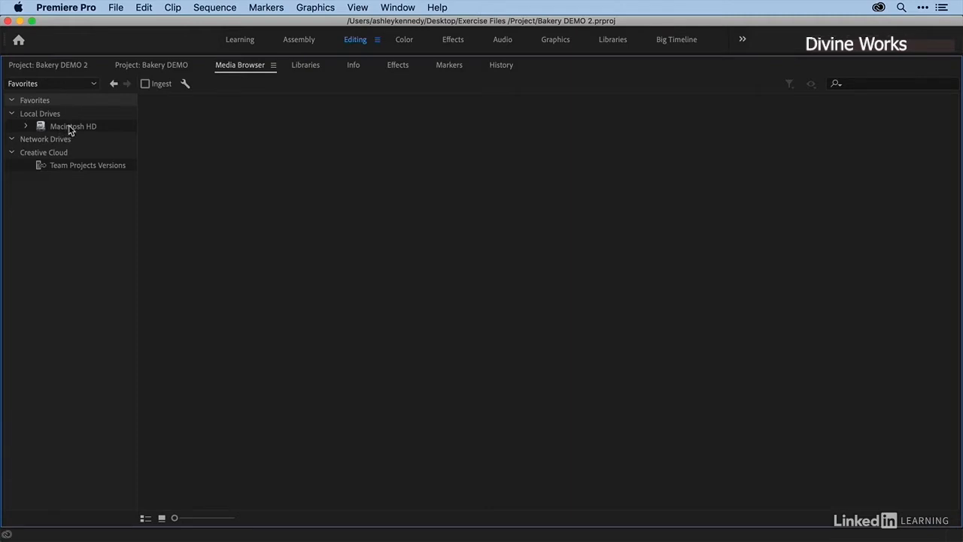
Browse Macintosh HD > Users > home folder to show the Desktop contents
click(73, 125)
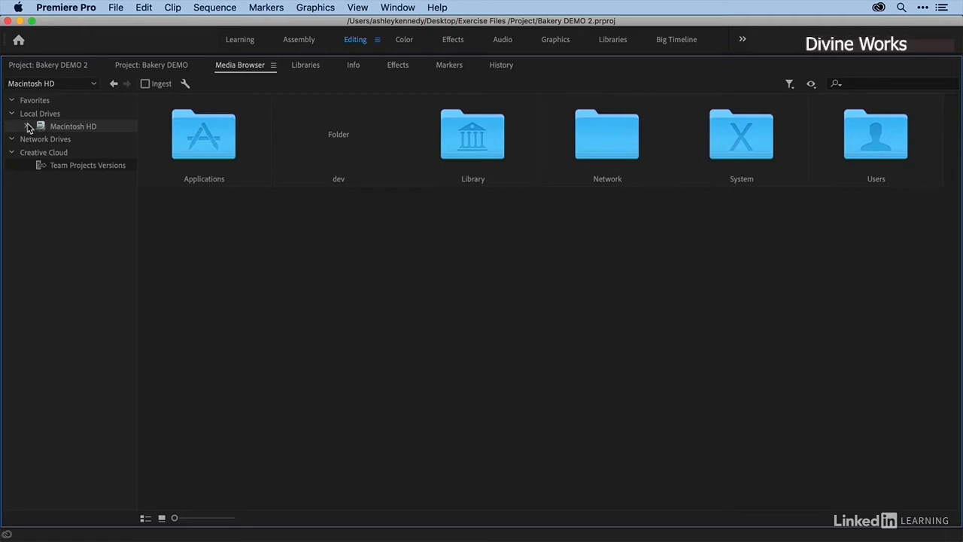
double_click(876, 135)
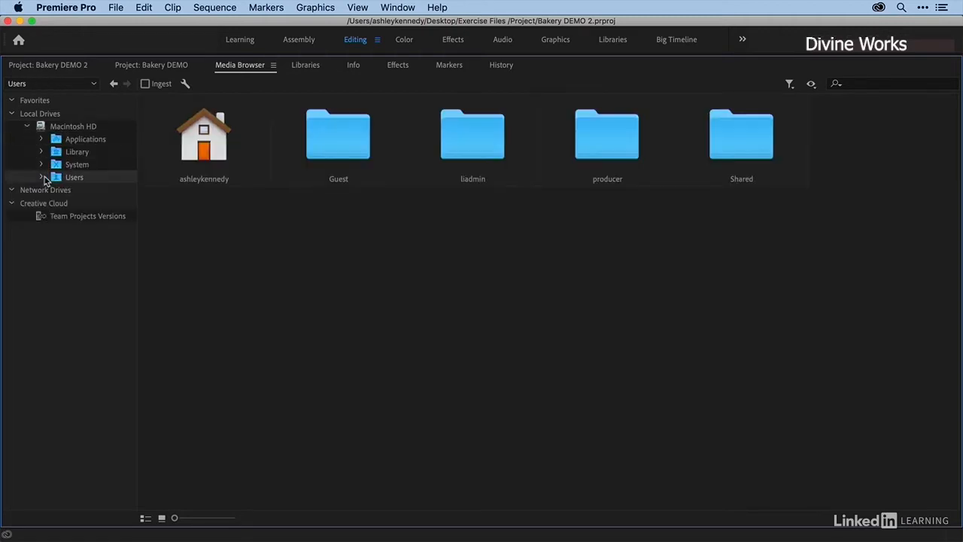
click(41, 176)
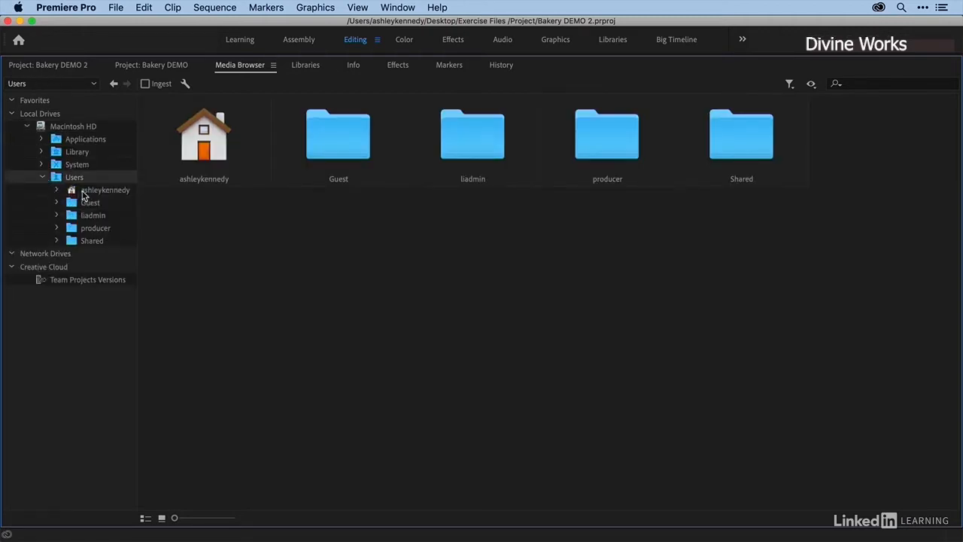
double_click(105, 190)
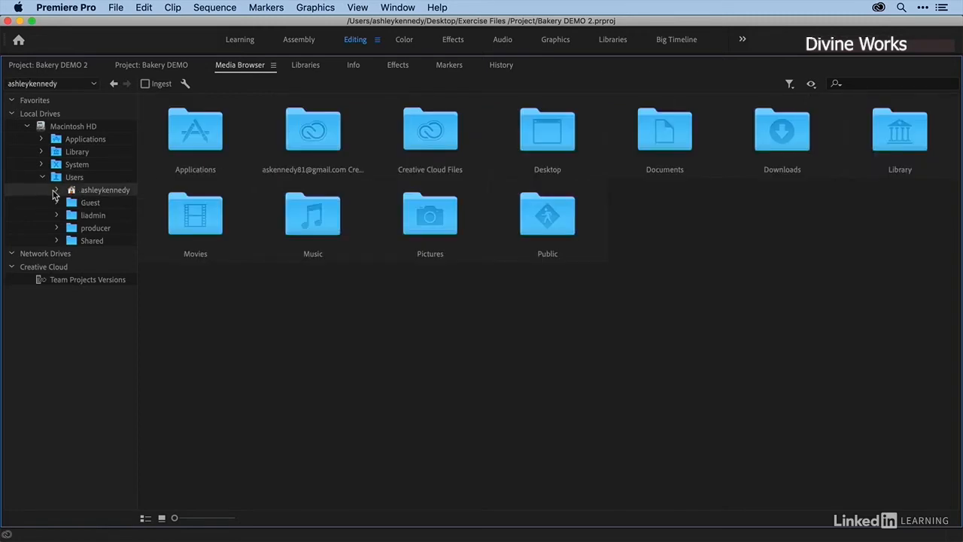
click(57, 190)
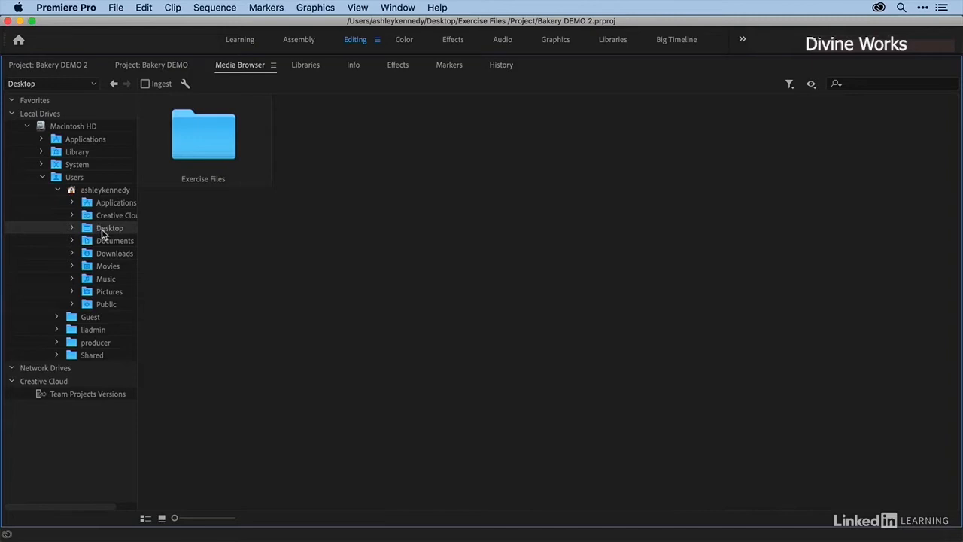
mouse_move(98, 232)
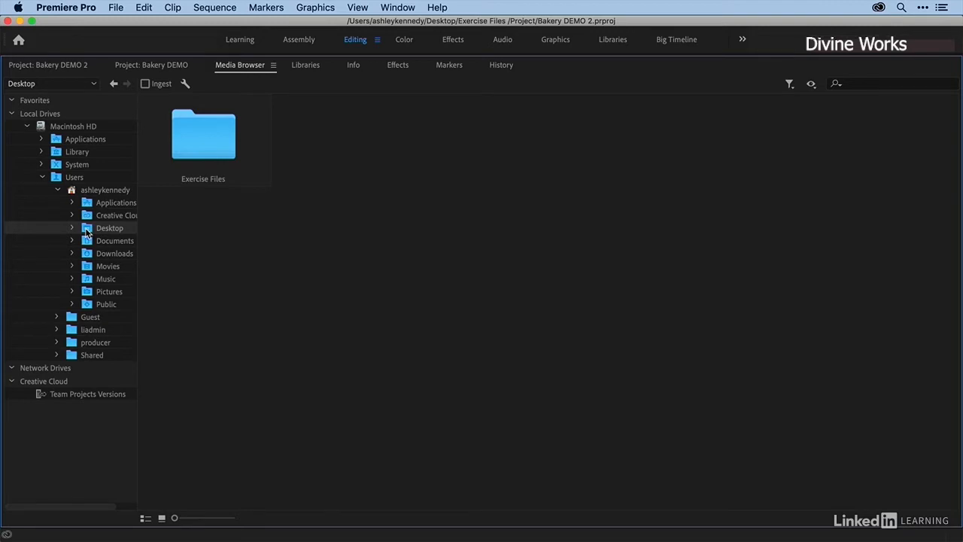
Add Desktop to Media Browser favorites, then open Exercise Files > Media
right_click(109, 228)
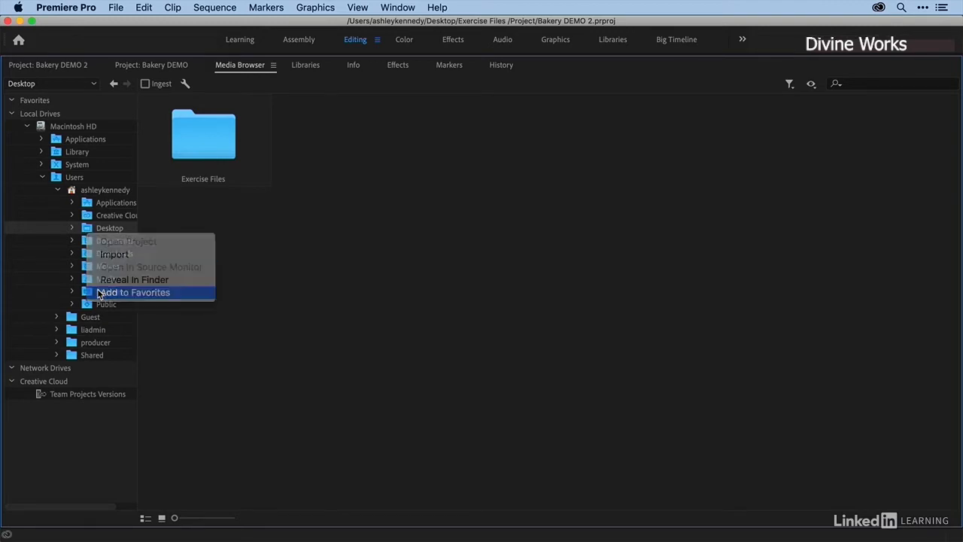
click(134, 292)
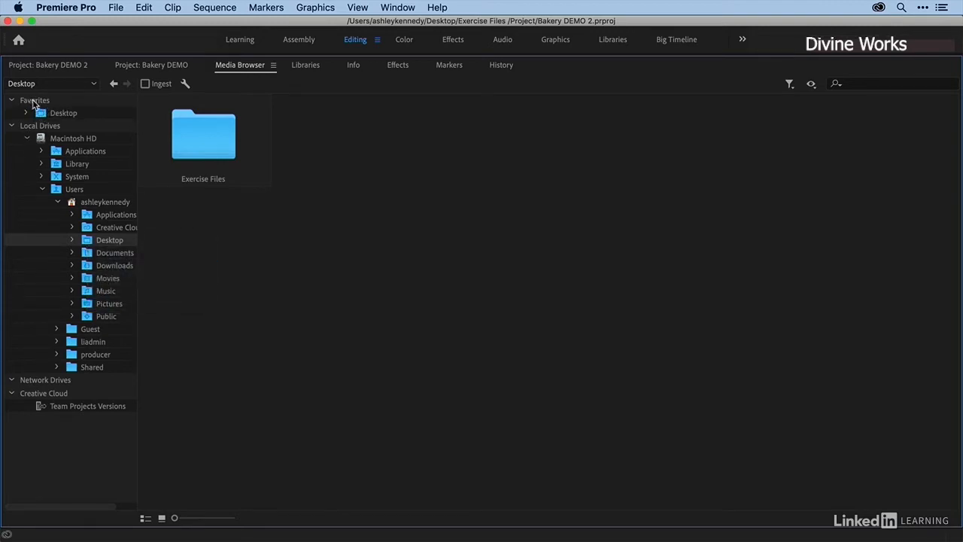
click(63, 112)
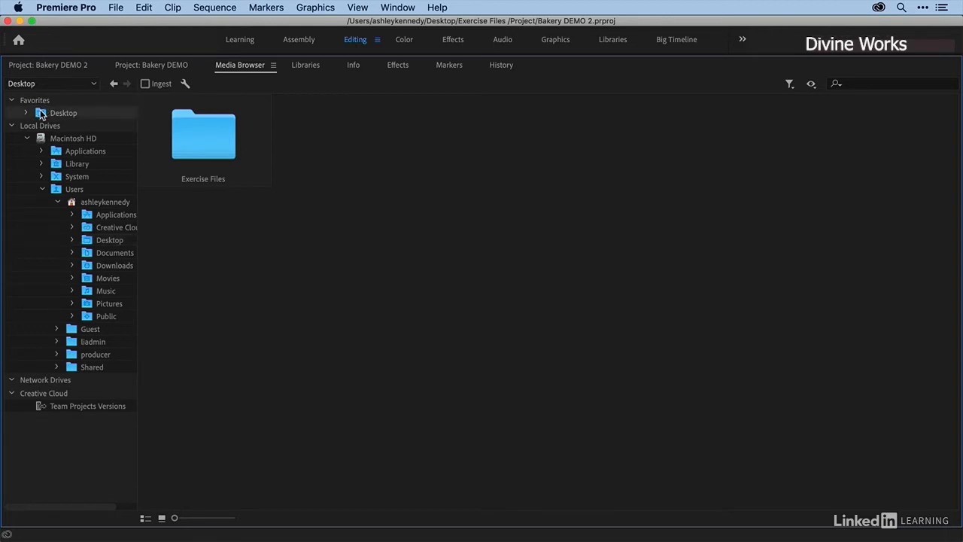
mouse_move(202, 135)
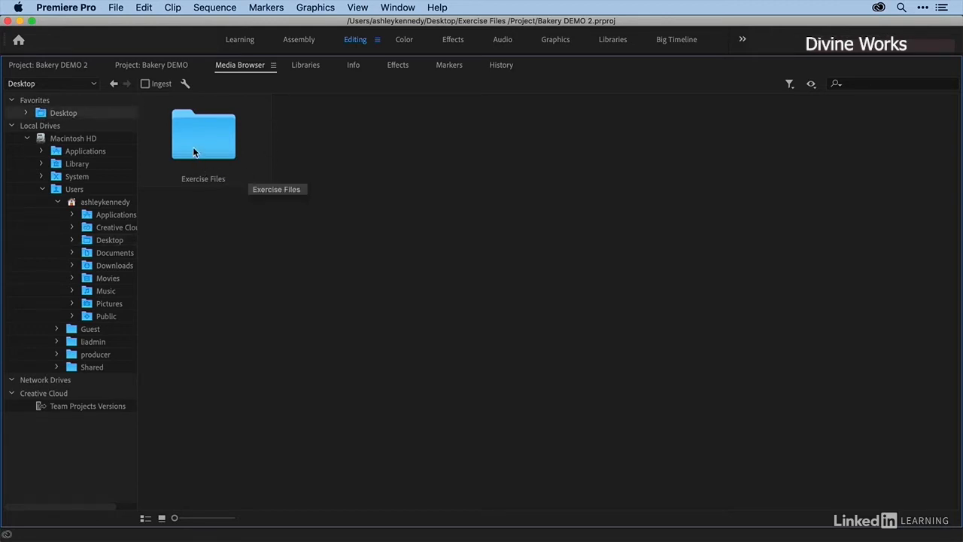
double_click(203, 135)
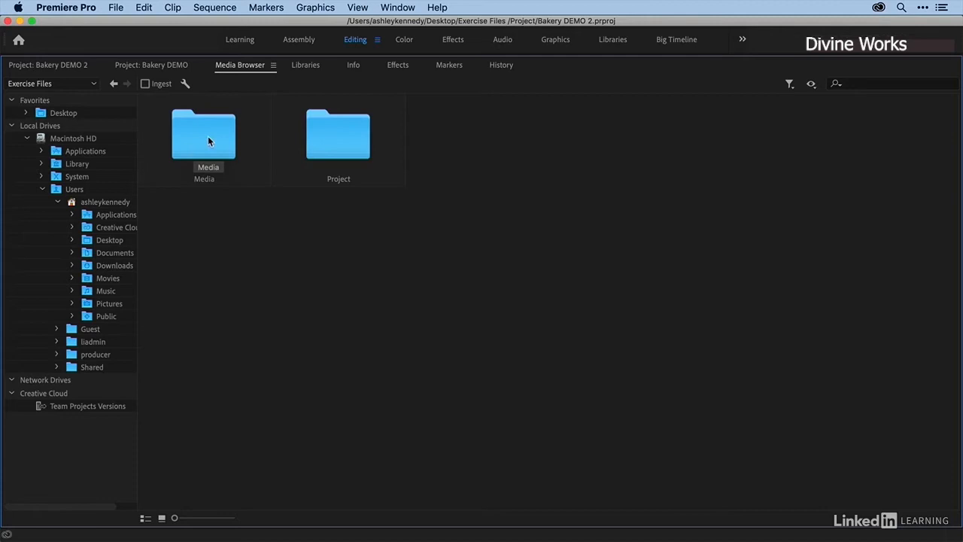
double_click(203, 135)
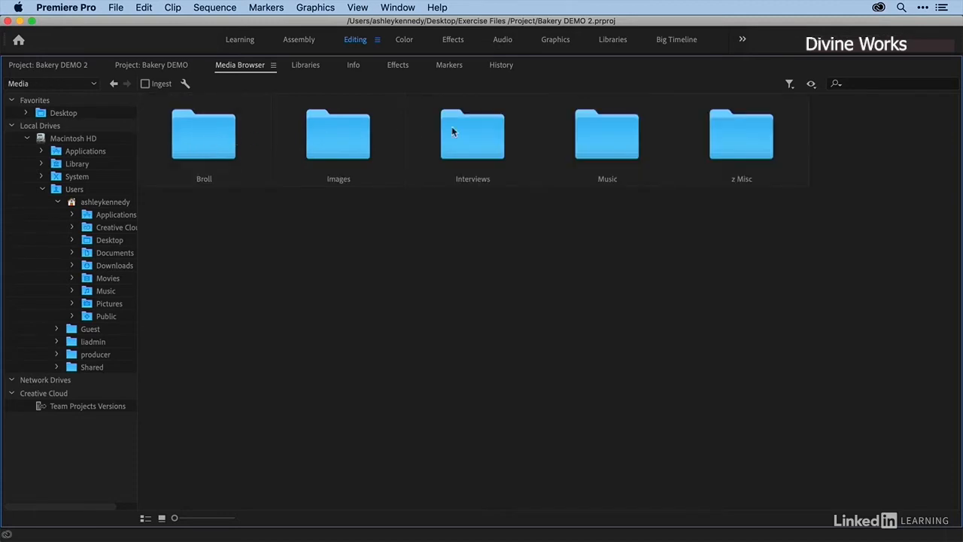
mouse_move(229, 145)
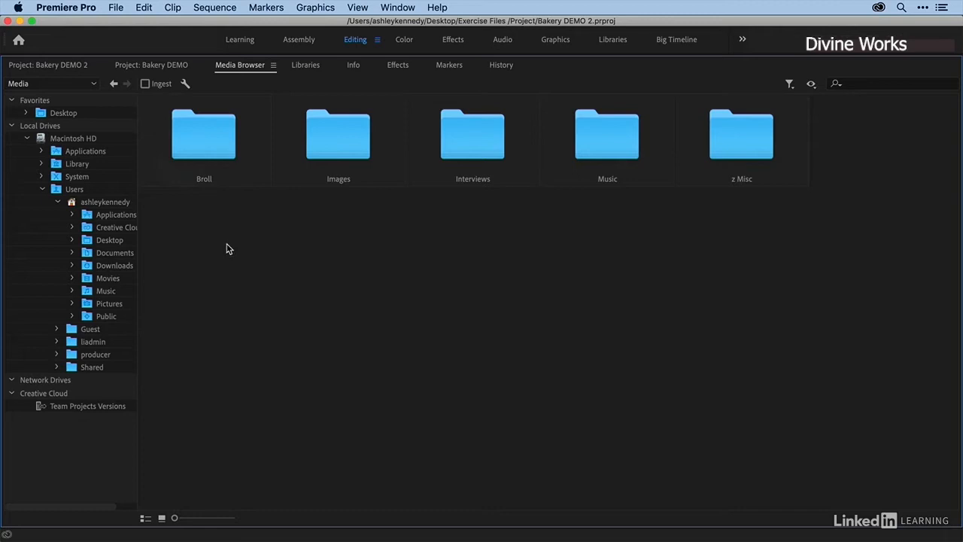
mouse_move(376, 157)
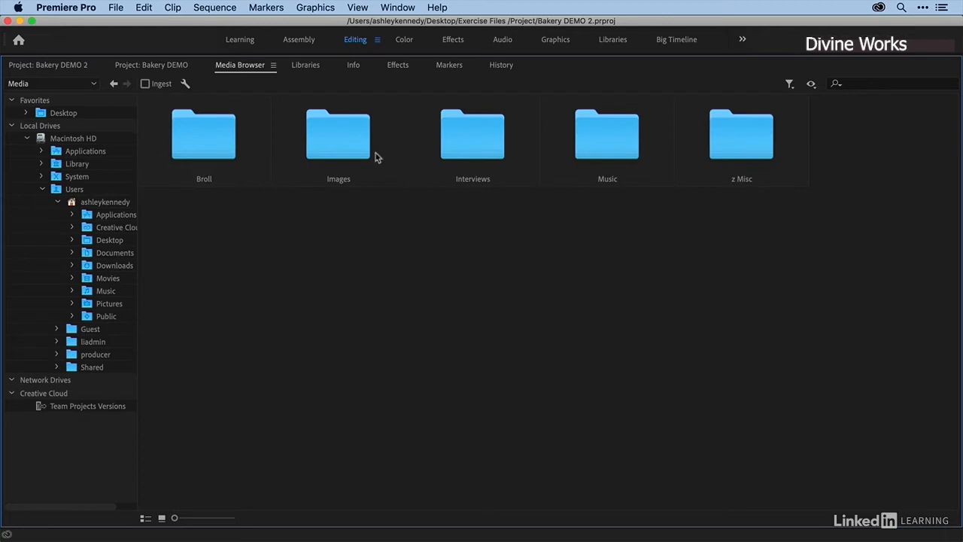
mouse_move(179, 217)
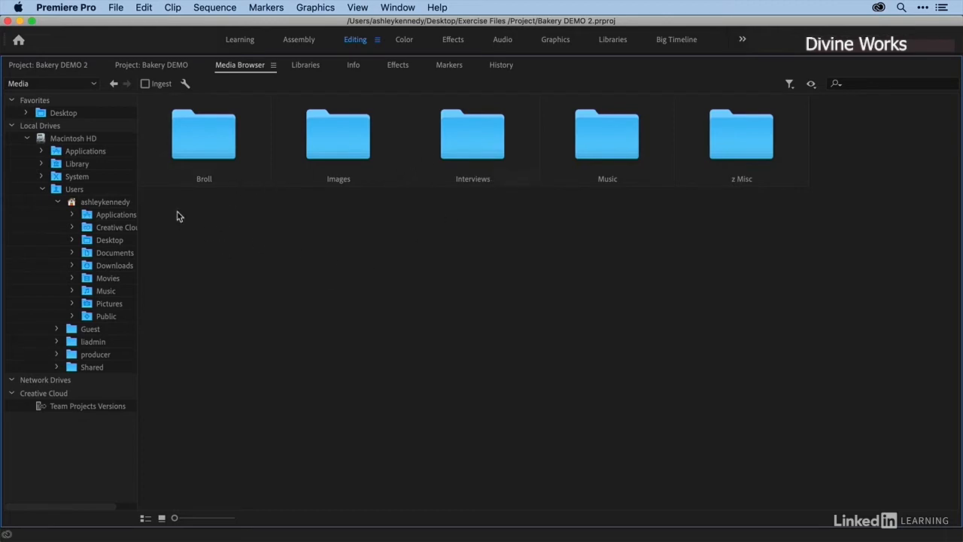
Open Broll > Farmers Market and show its clips in List View
double_click(203, 136)
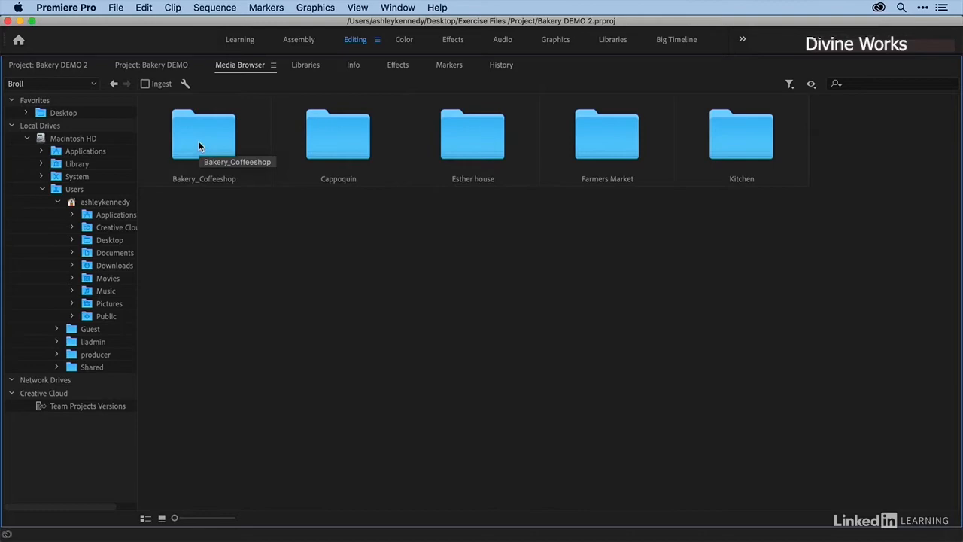
double_click(607, 135)
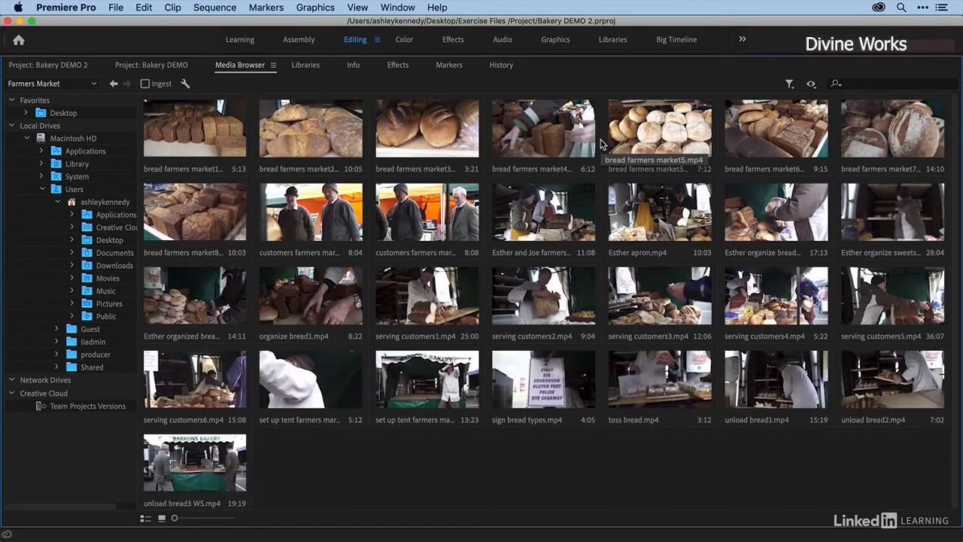
mouse_move(207, 90)
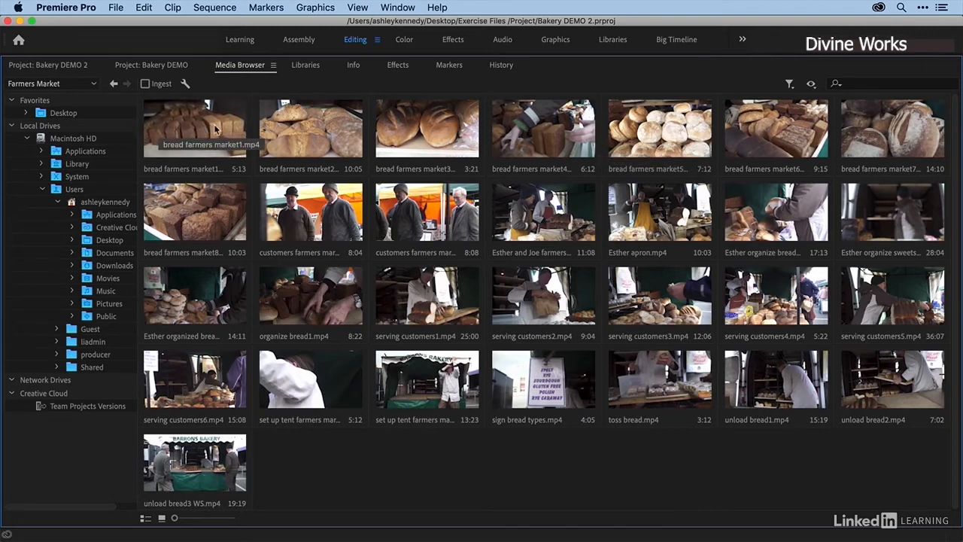
mouse_move(427, 131)
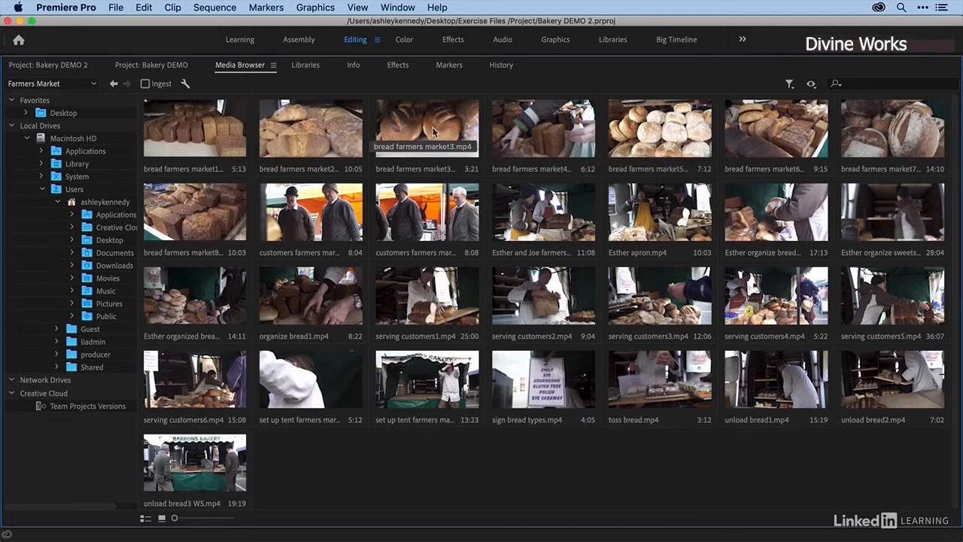
mouse_move(542, 128)
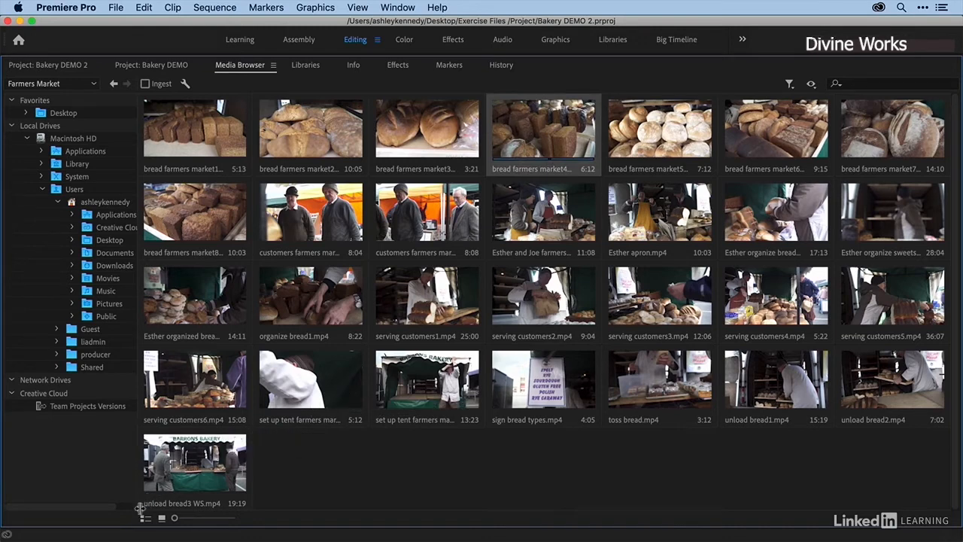
mouse_move(145, 517)
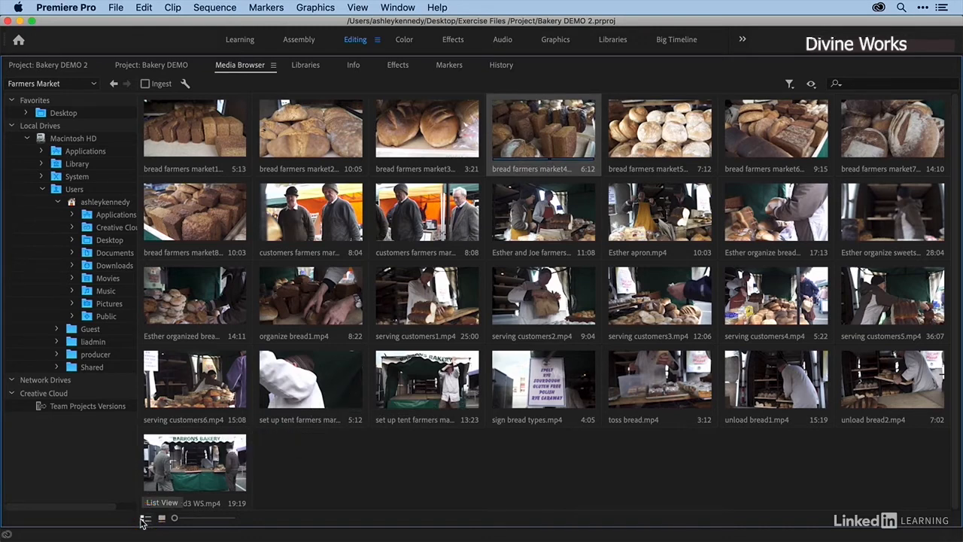
click(145, 517)
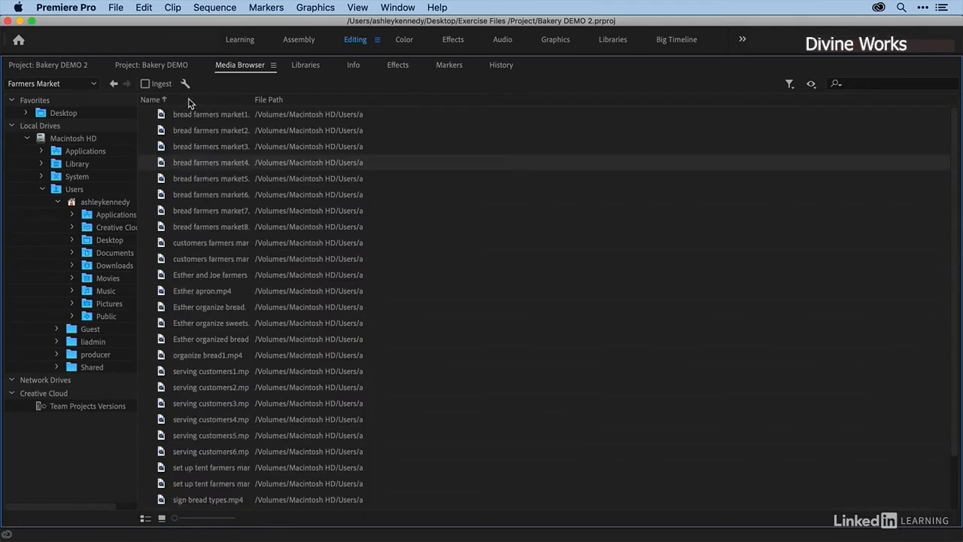
mouse_move(273, 123)
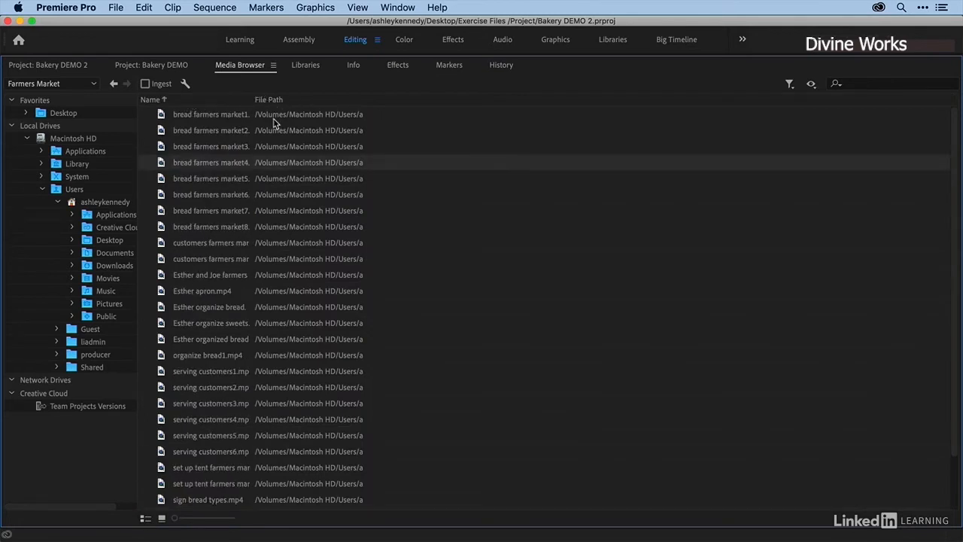
mouse_move(293, 120)
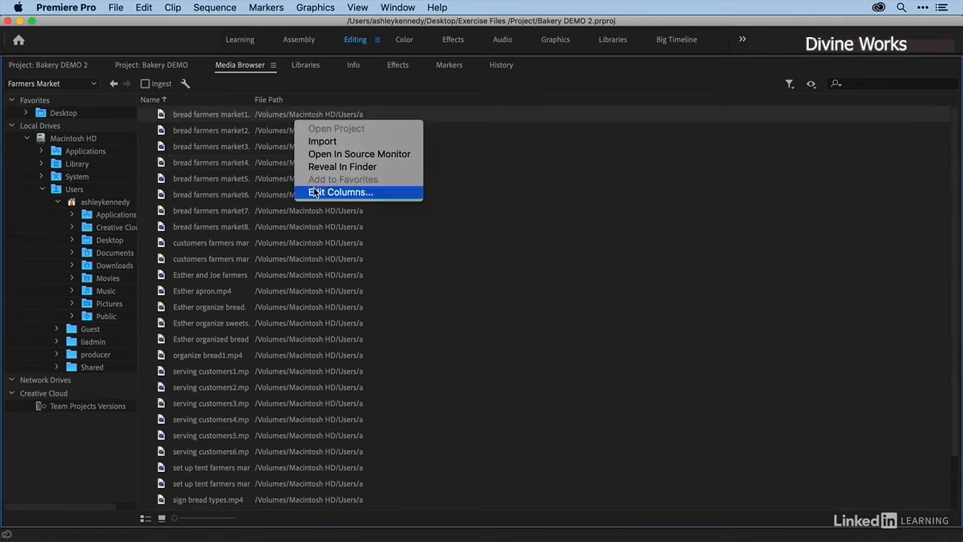
Enable the Data Size column in the clip list's Edit Columns settings
click(339, 192)
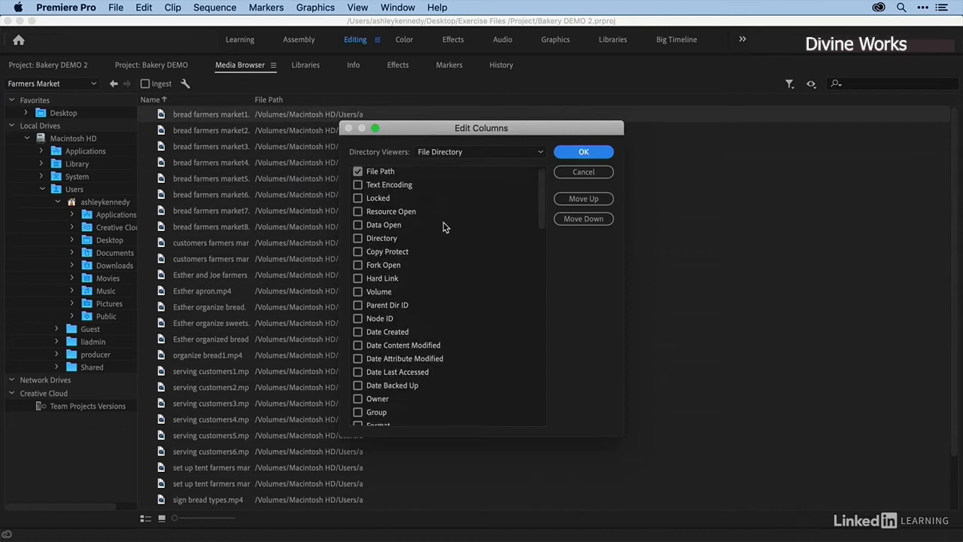
scroll(down, 3)
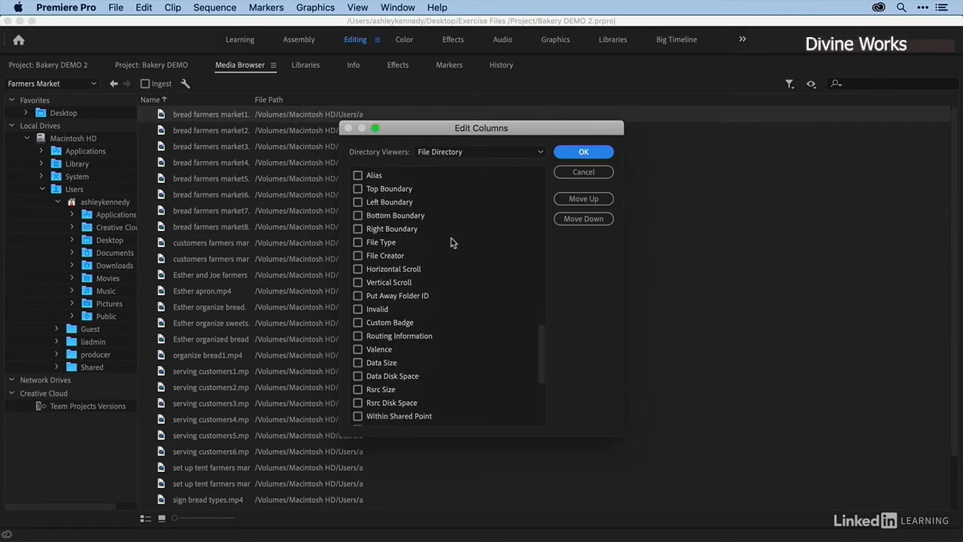
mouse_move(258, 365)
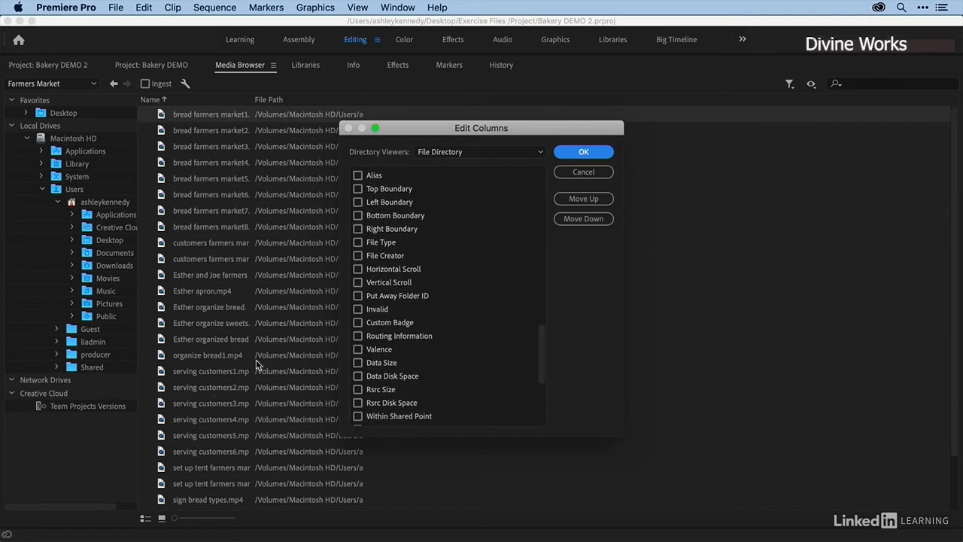
click(358, 361)
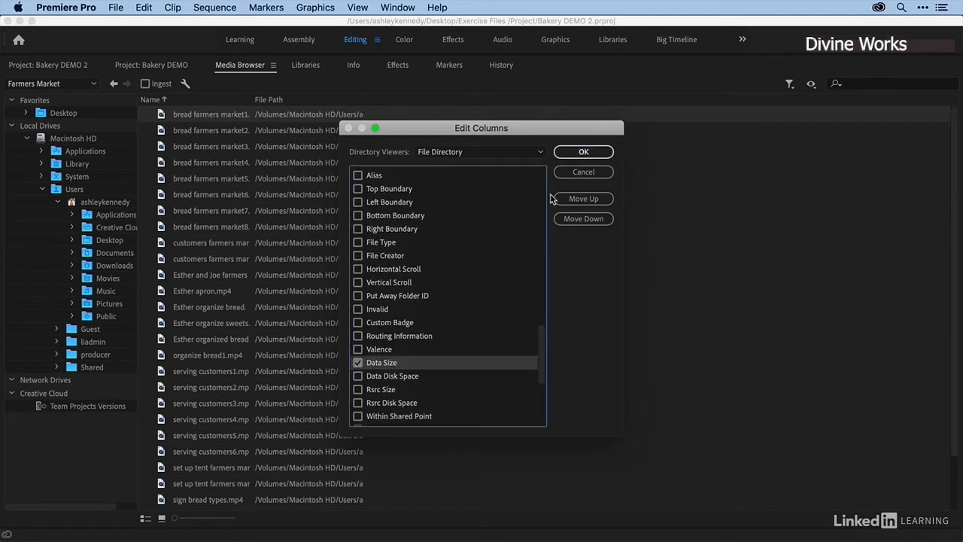
click(583, 151)
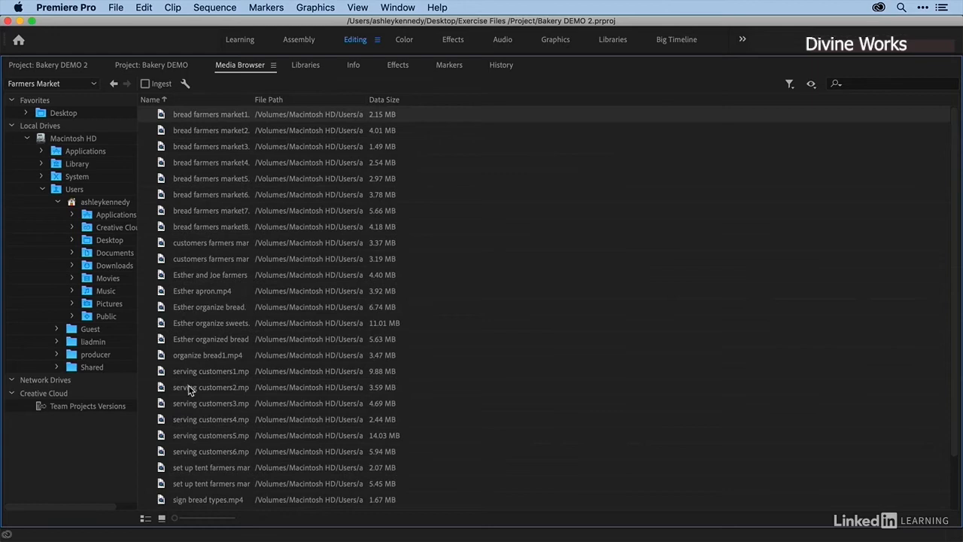
mouse_move(883, 89)
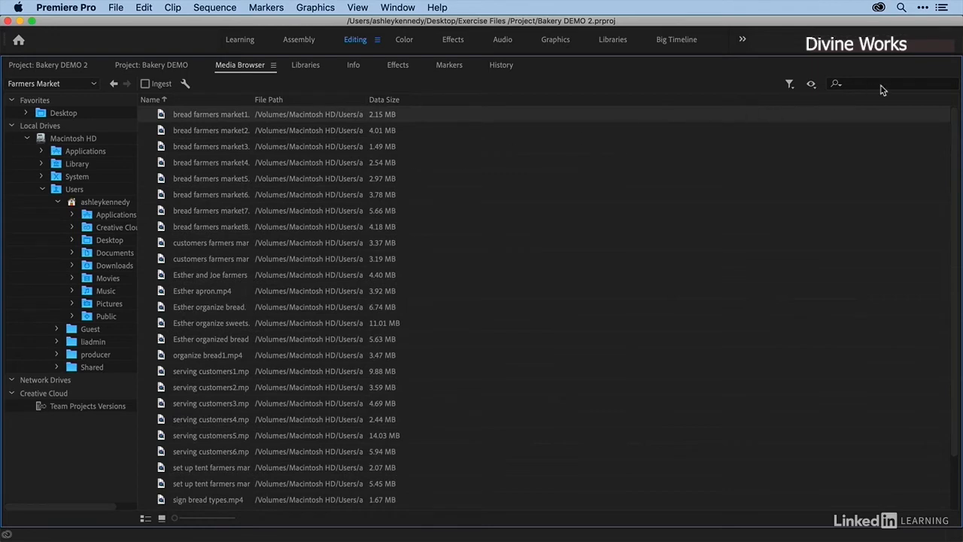
Filter the clips by searching 'Esther', shown as thumbnails, with the file-type list open
click(891, 84)
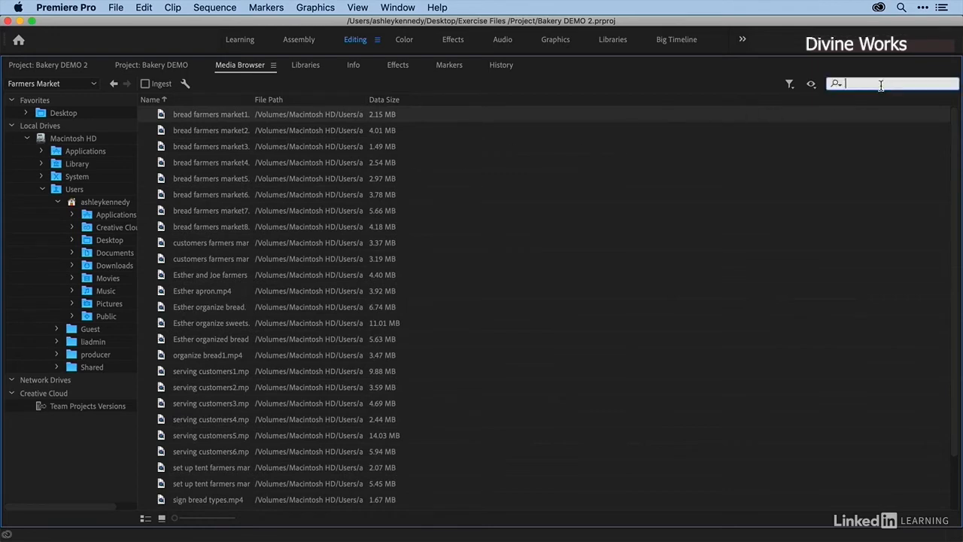
text(E)
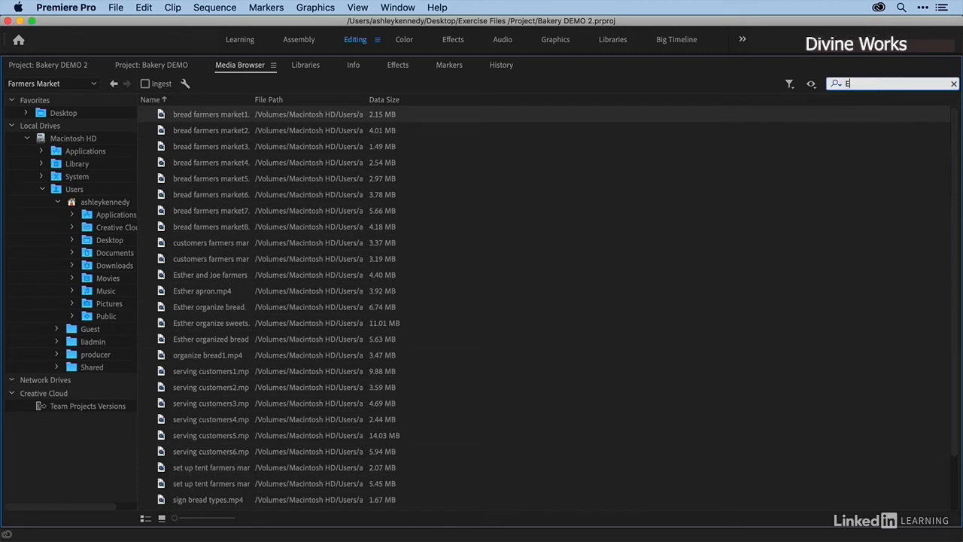
text(Esther)
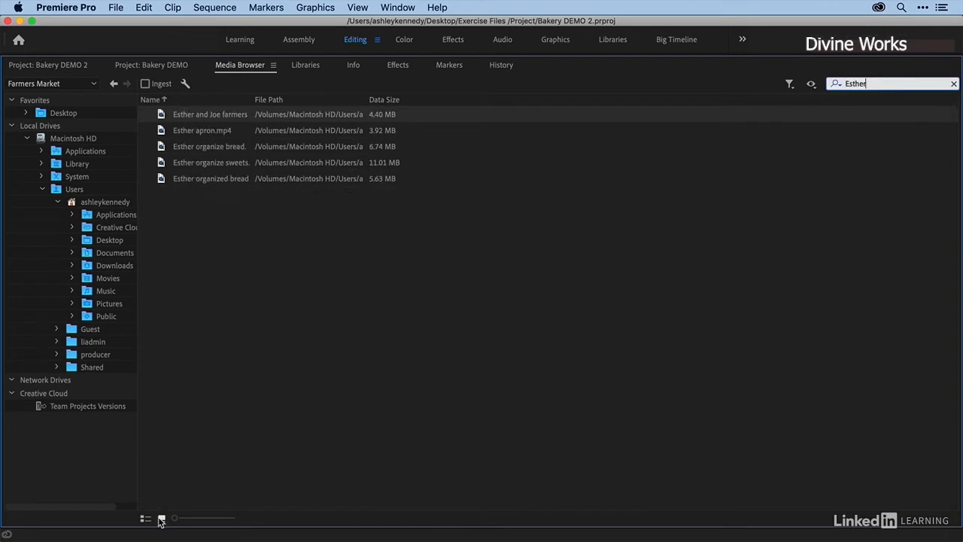
click(161, 518)
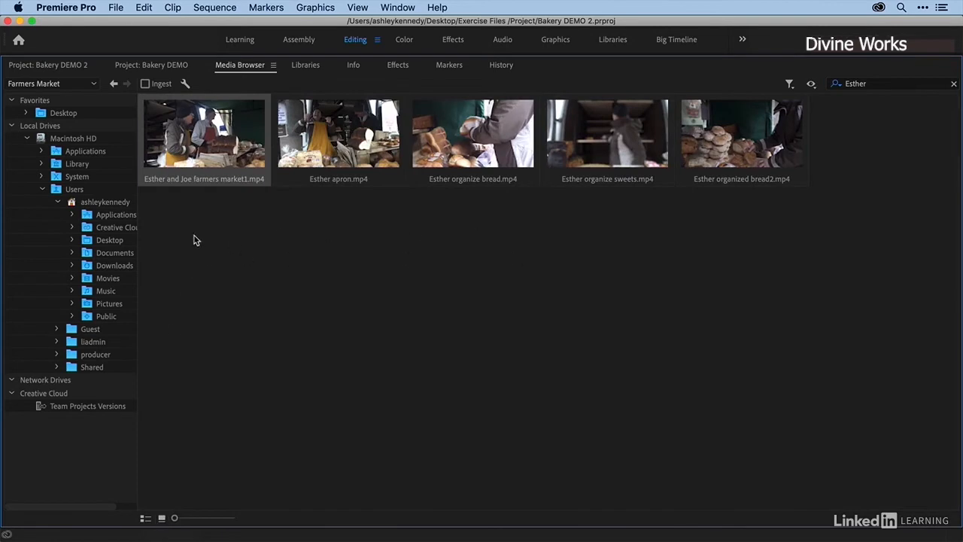
mouse_move(430, 94)
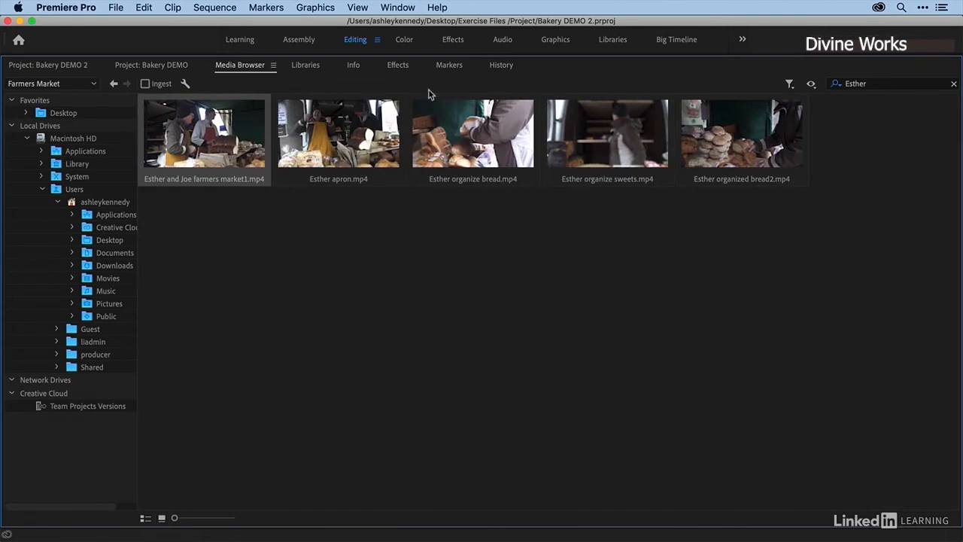
click(788, 83)
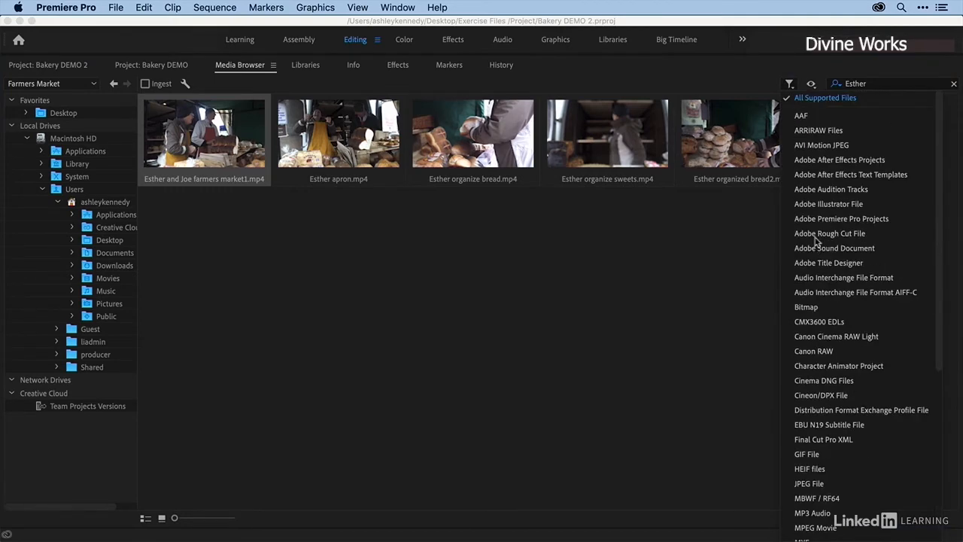
mouse_move(756, 79)
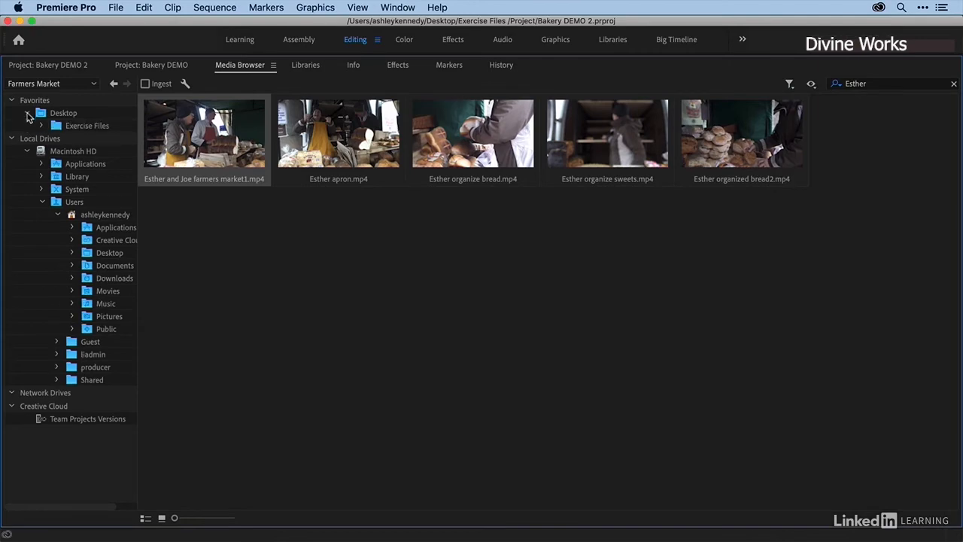
Show the Media Images folder, then apply and clear the JPEG file-type filter
click(42, 125)
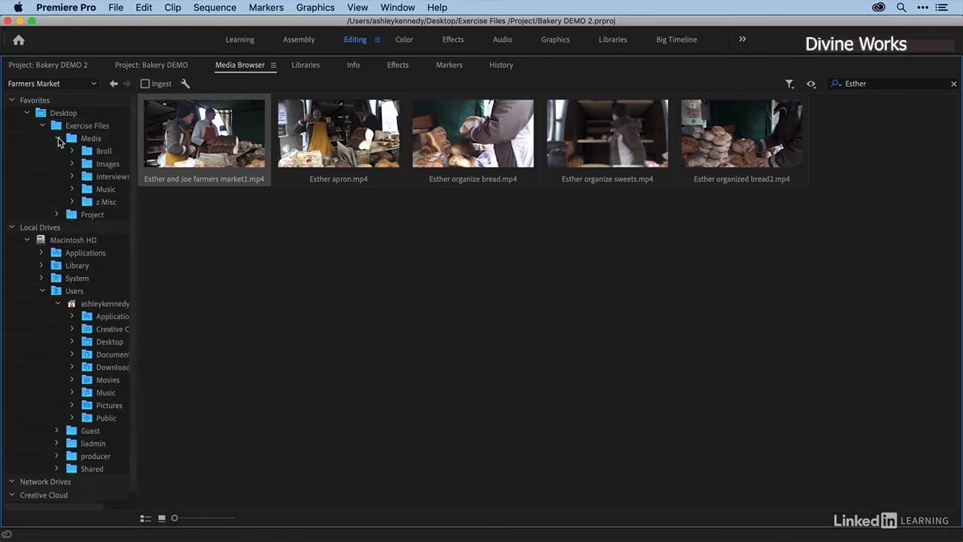
click(107, 163)
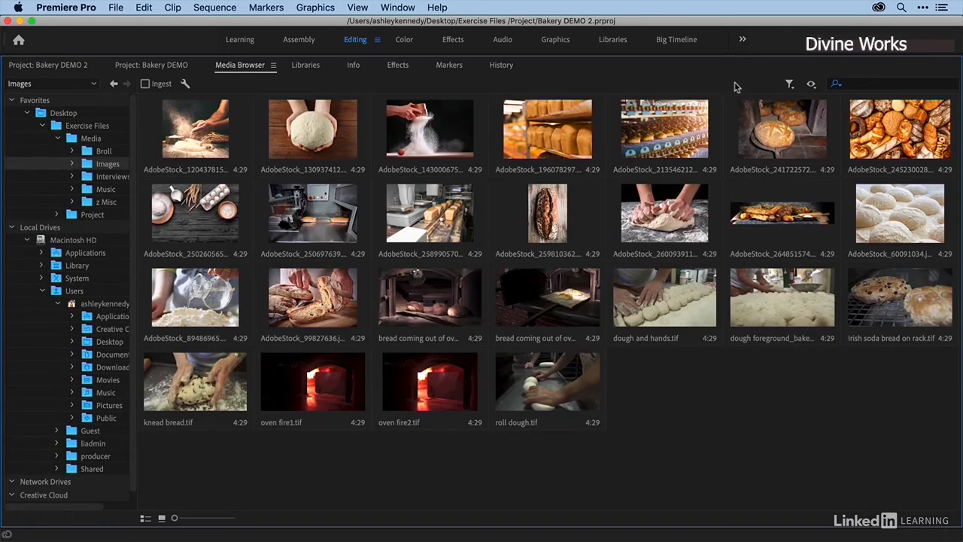
click(789, 84)
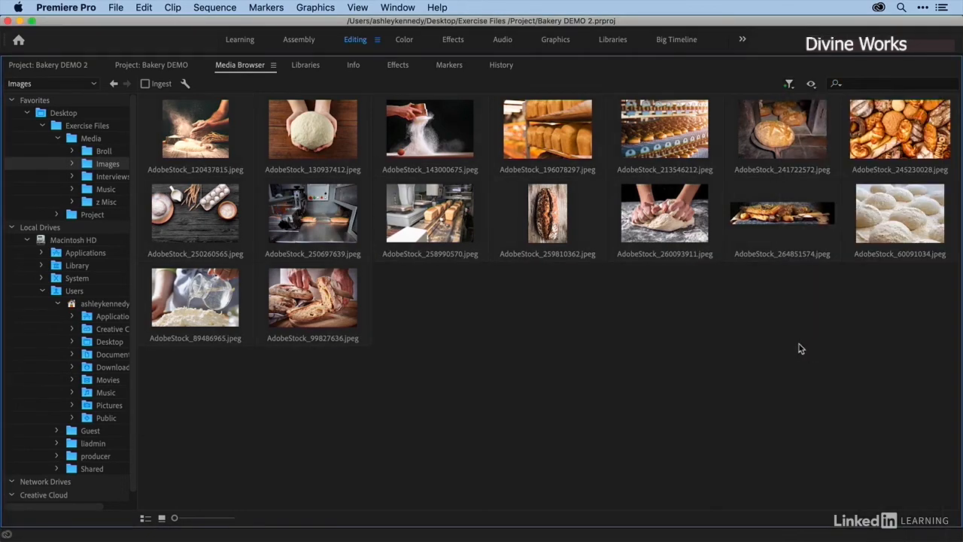
mouse_move(578, 334)
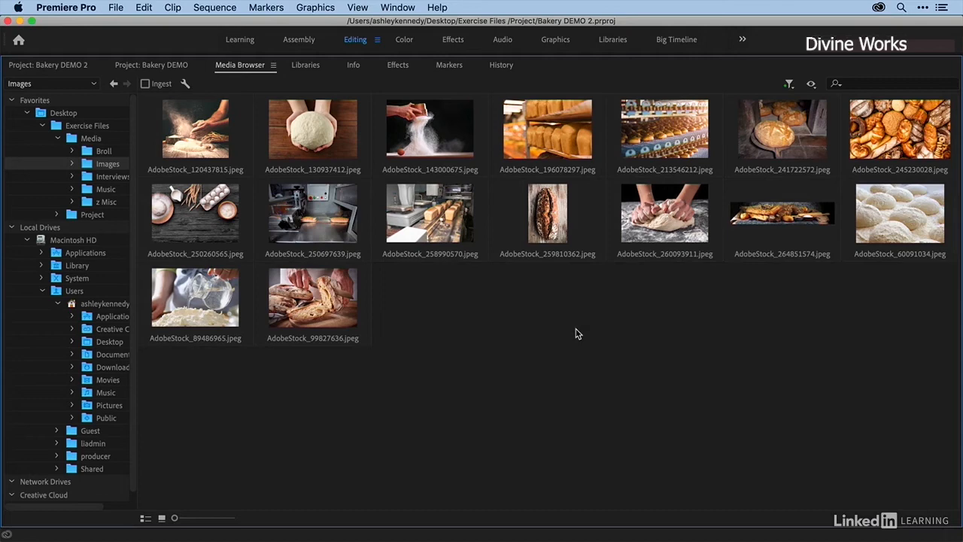
click(789, 83)
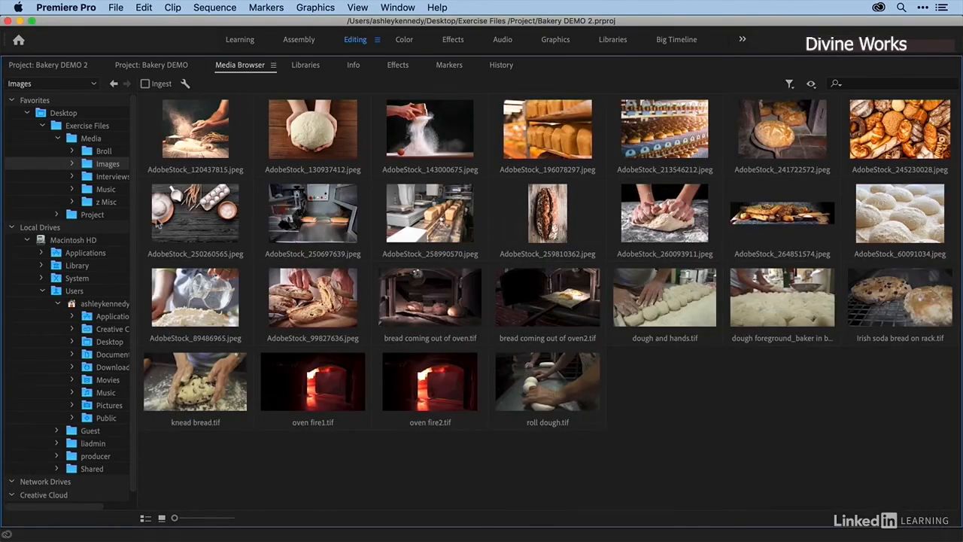
click(59, 151)
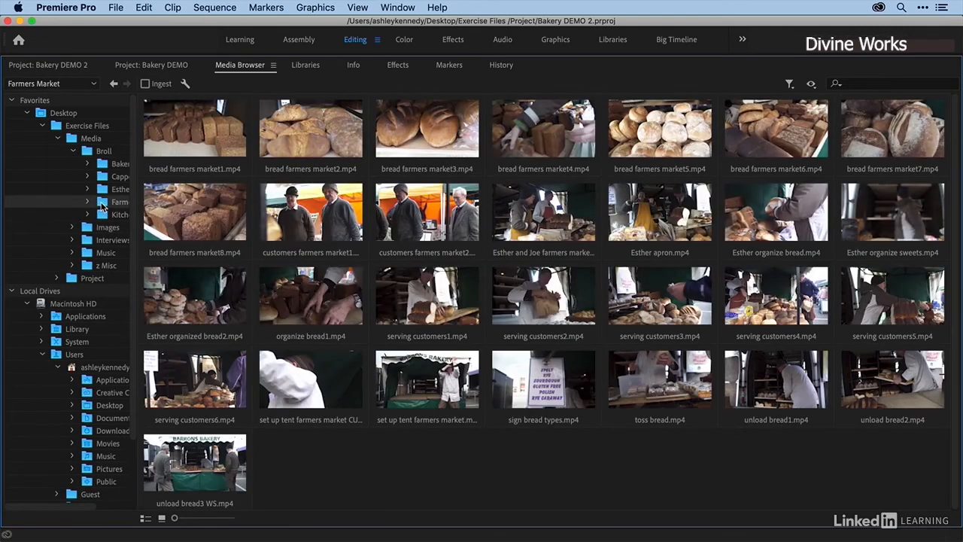
mouse_move(285, 480)
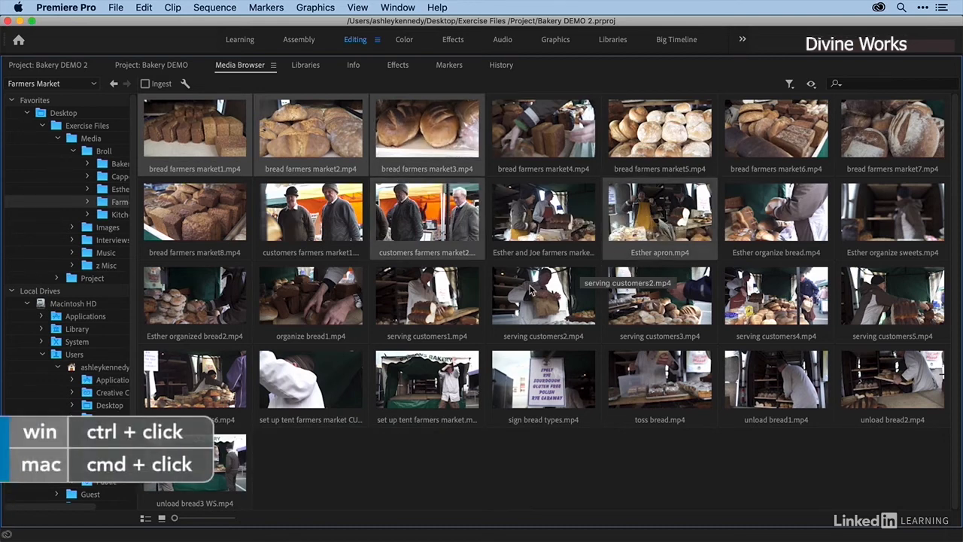
mouse_move(544, 301)
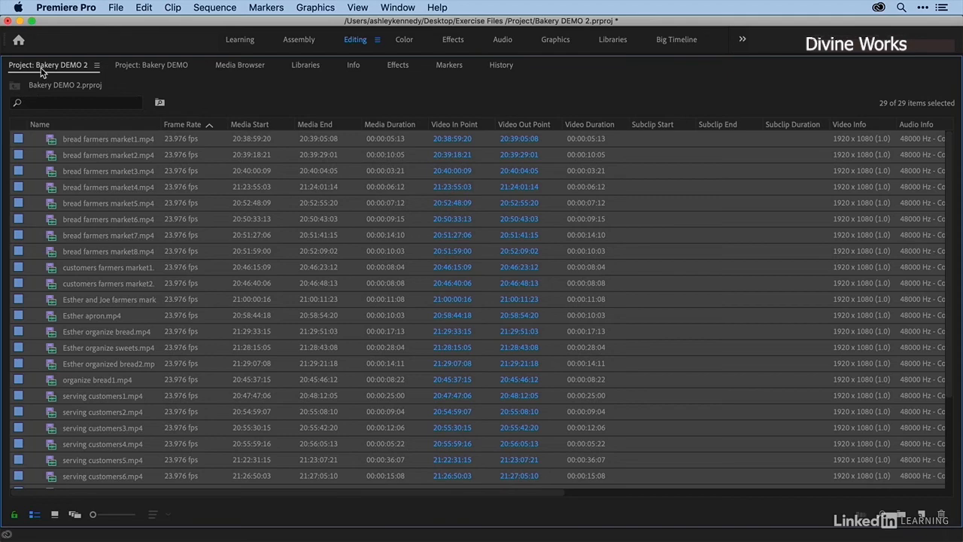
Reveal bread farmers market1.mp4 from the Project panel in Finder
scroll(down, 3)
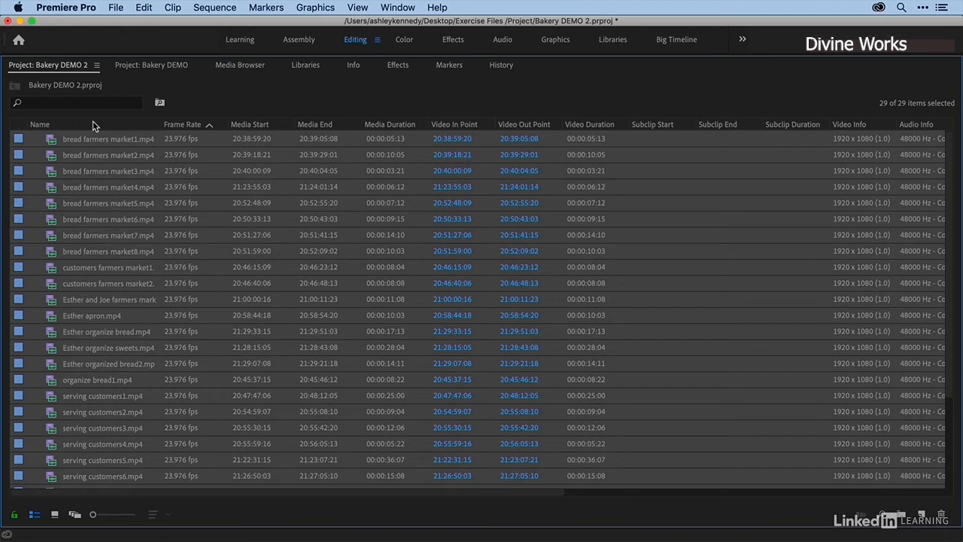
mouse_move(122, 137)
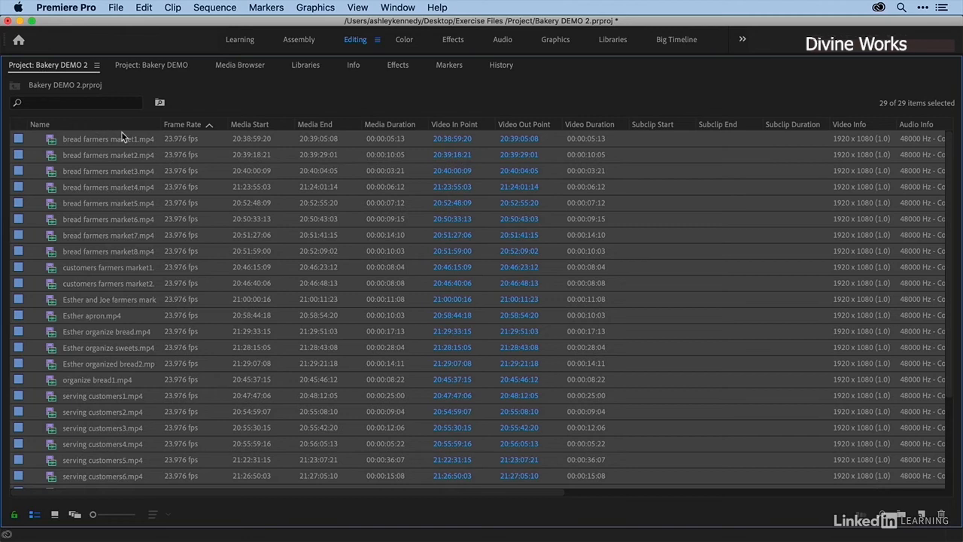
mouse_move(134, 163)
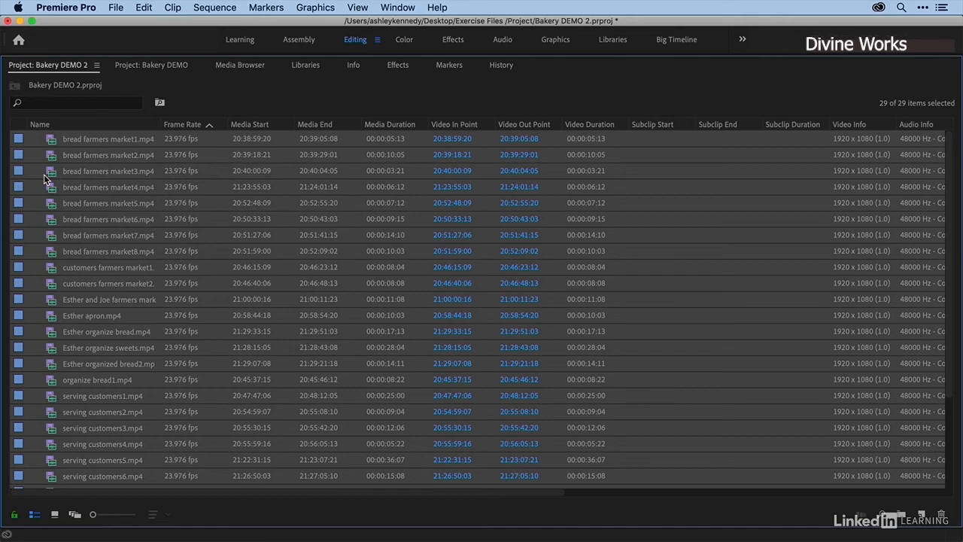
mouse_move(50, 138)
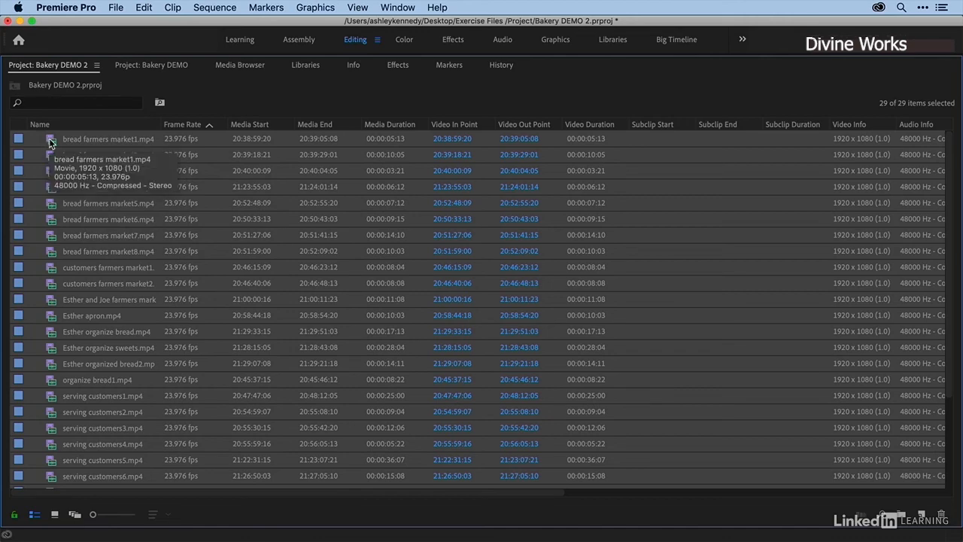
right_click(108, 138)
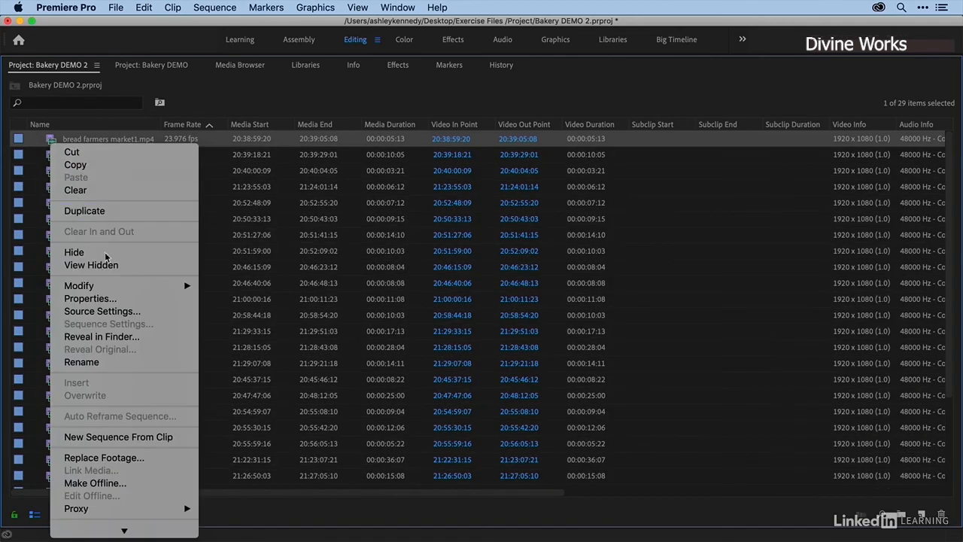
click(102, 336)
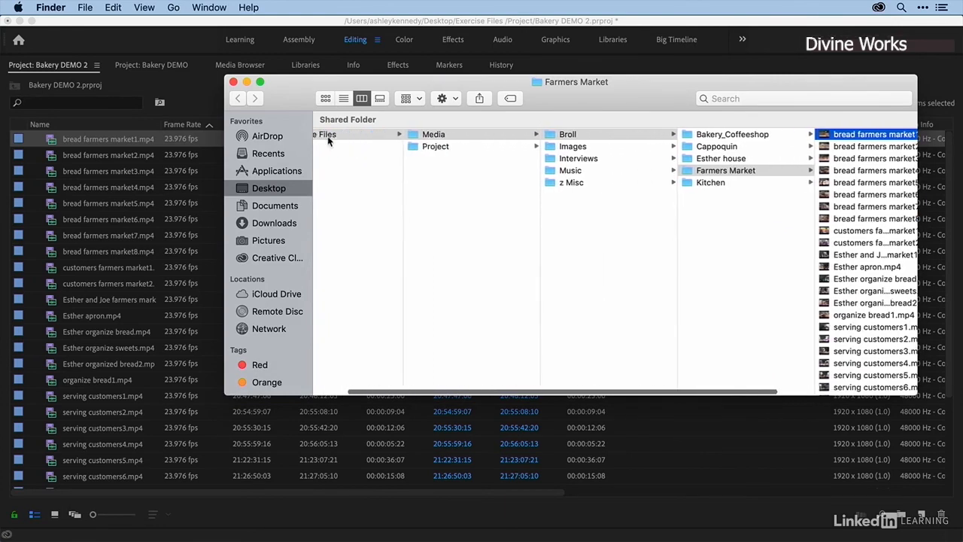
View the revealed bread clip in the Farmers Market folder, then return to Premiere Pro
click(234, 81)
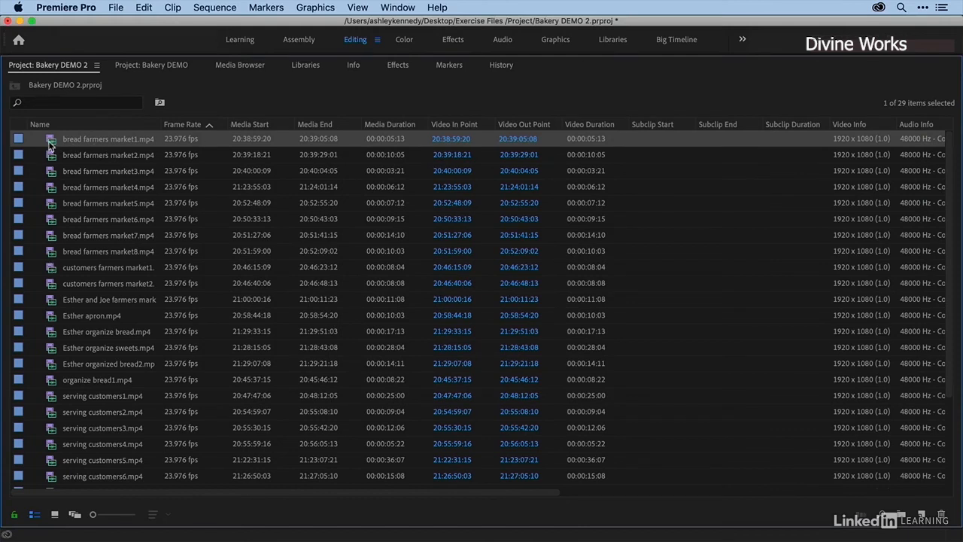
mouse_move(52, 146)
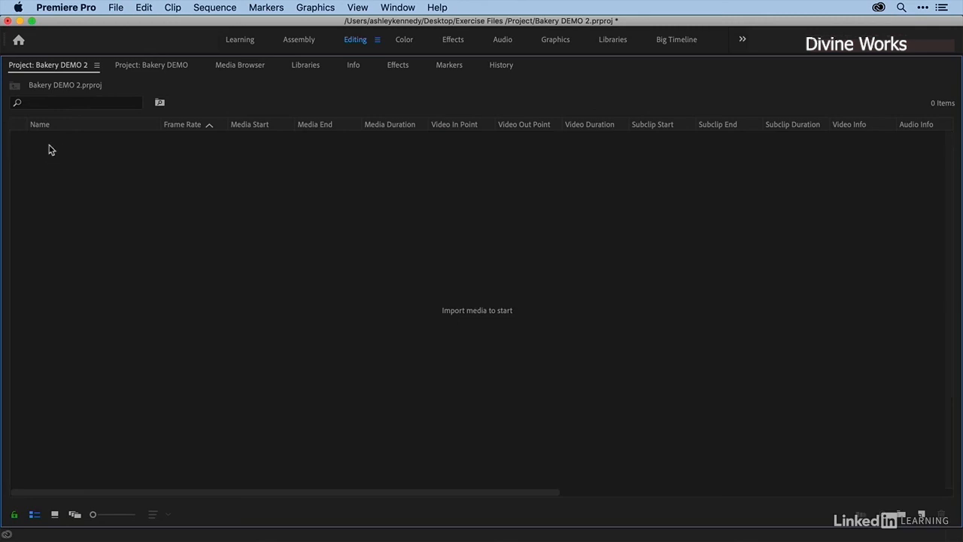
mouse_move(95, 107)
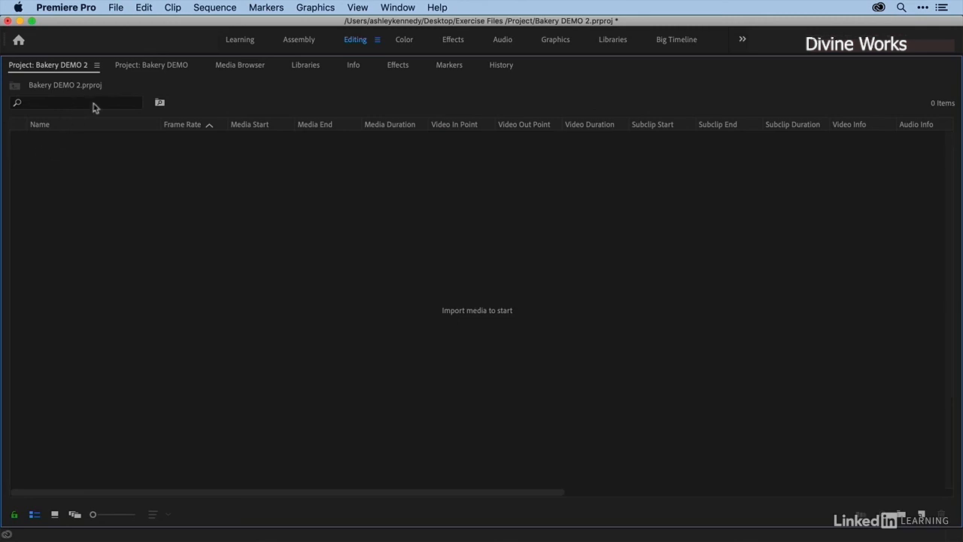
mouse_move(243, 68)
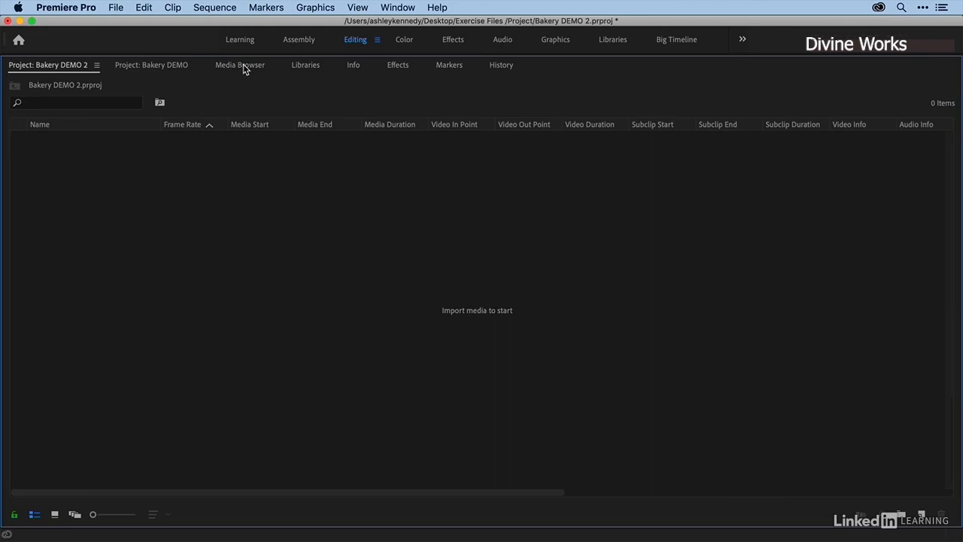
Return to the Media Browser and browse the Cappoquin folder under Broll
click(239, 64)
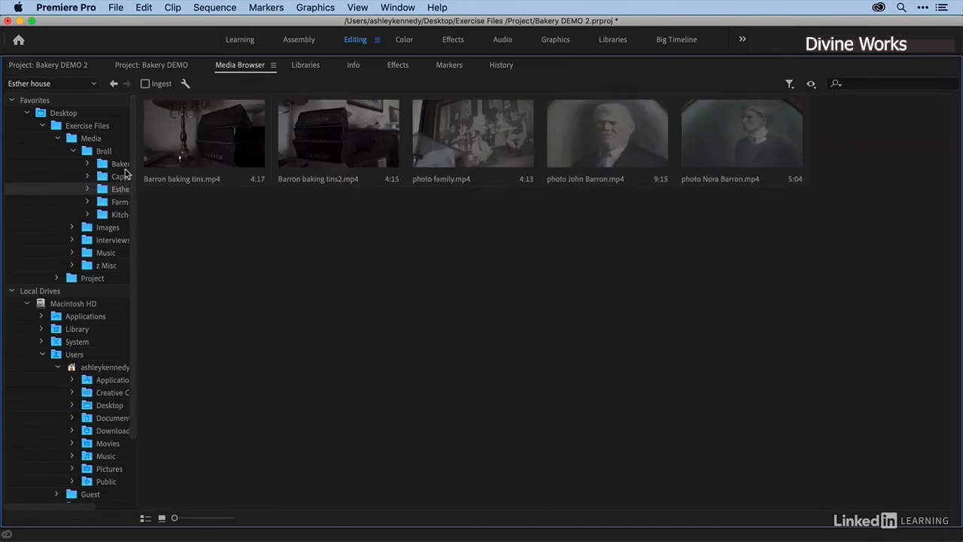
click(120, 176)
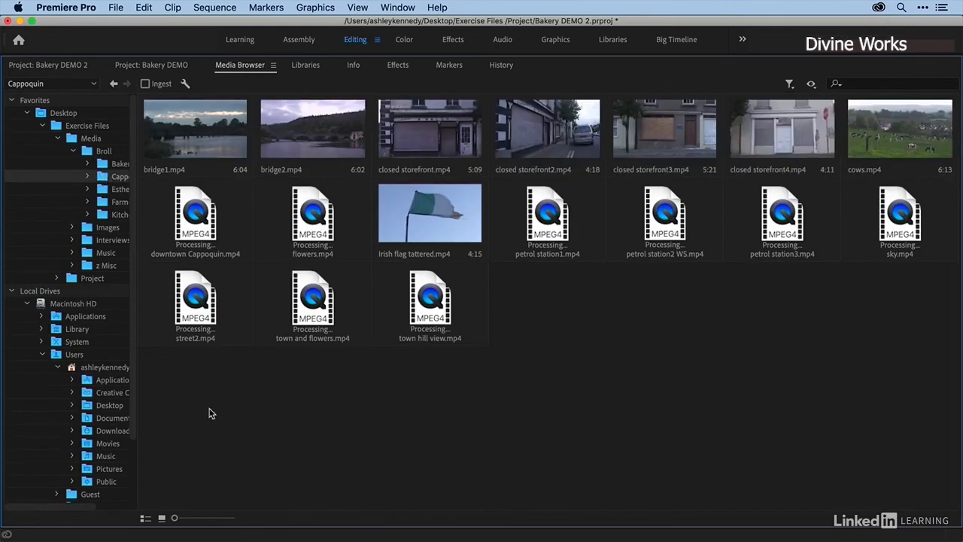